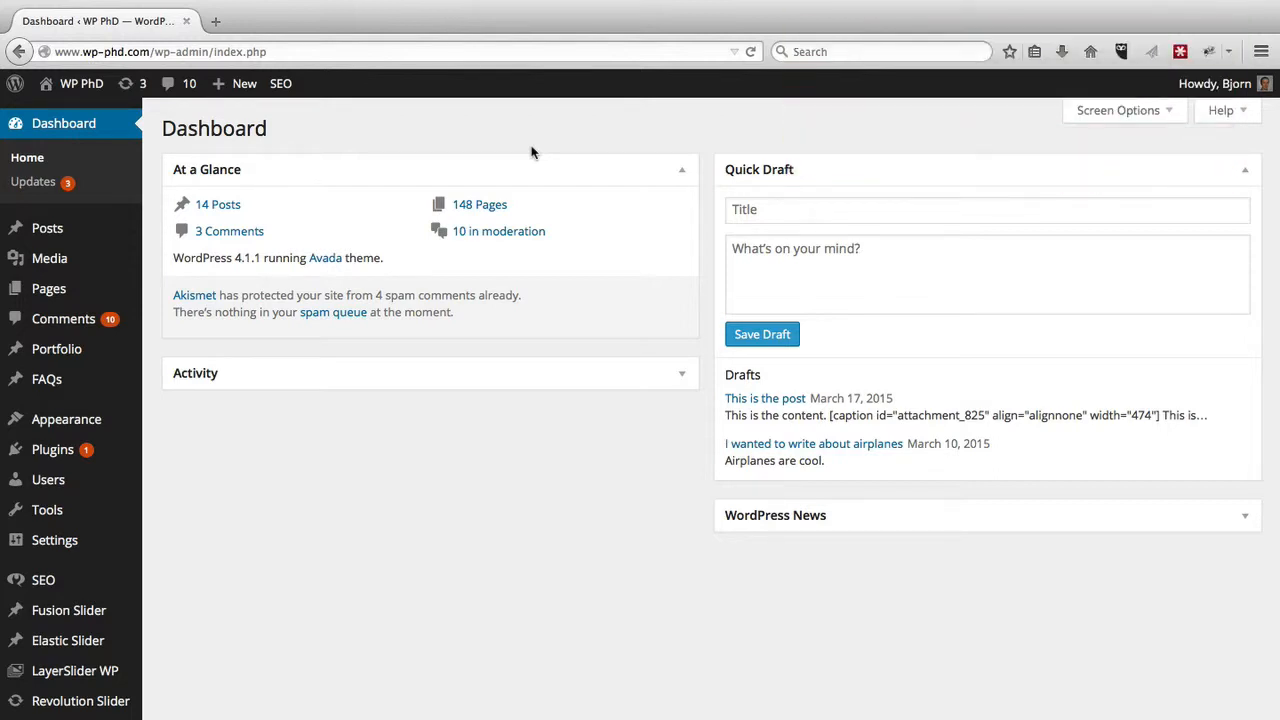
mouse_move(194, 440)
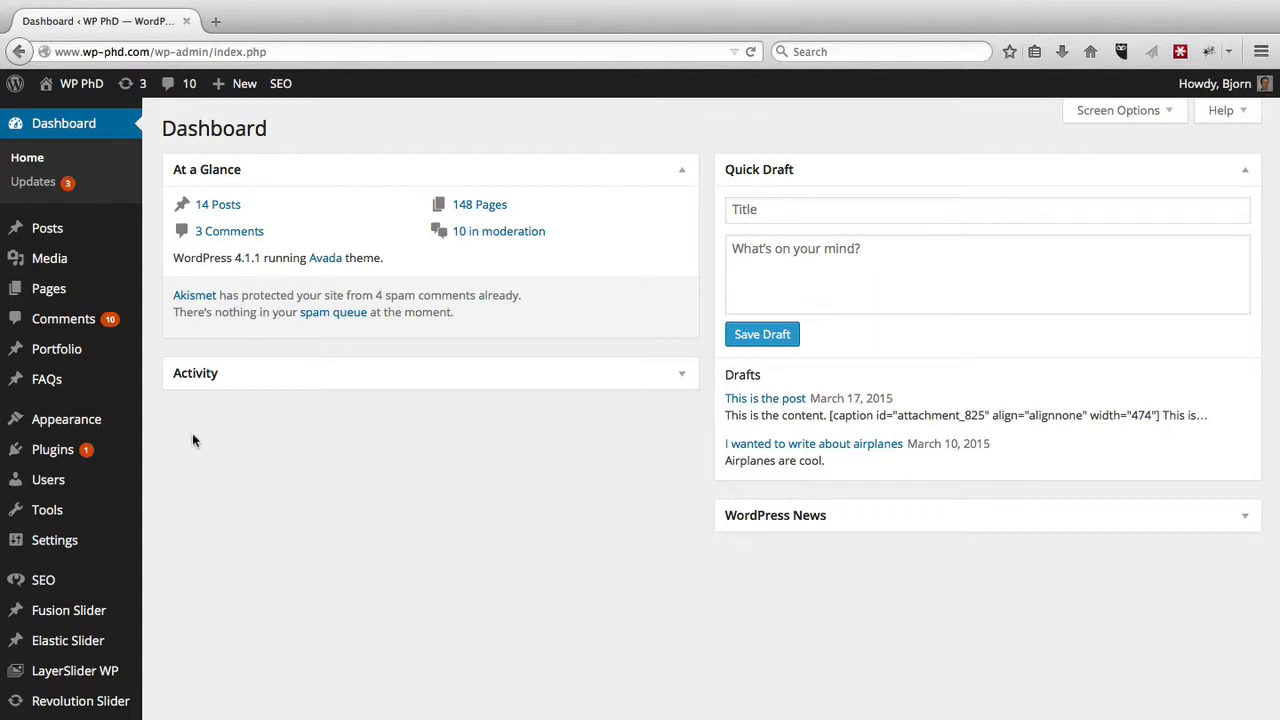
mouse_move(52, 448)
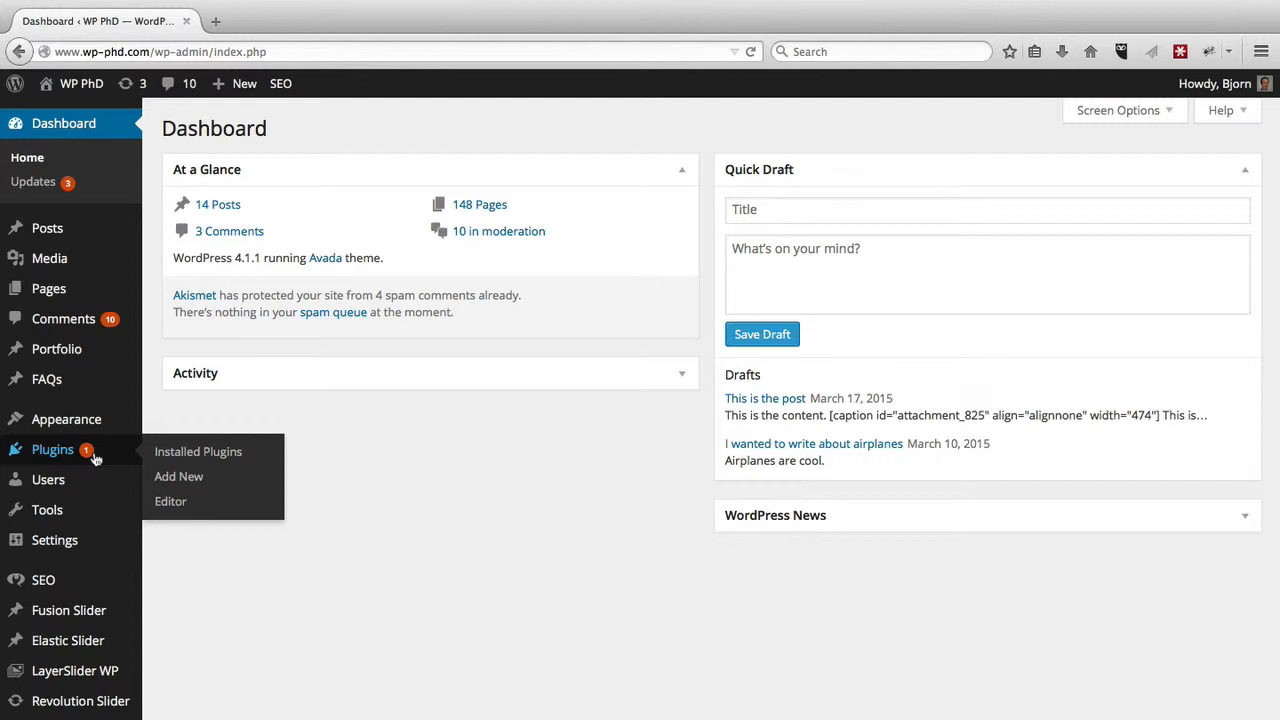
mouse_move(66, 420)
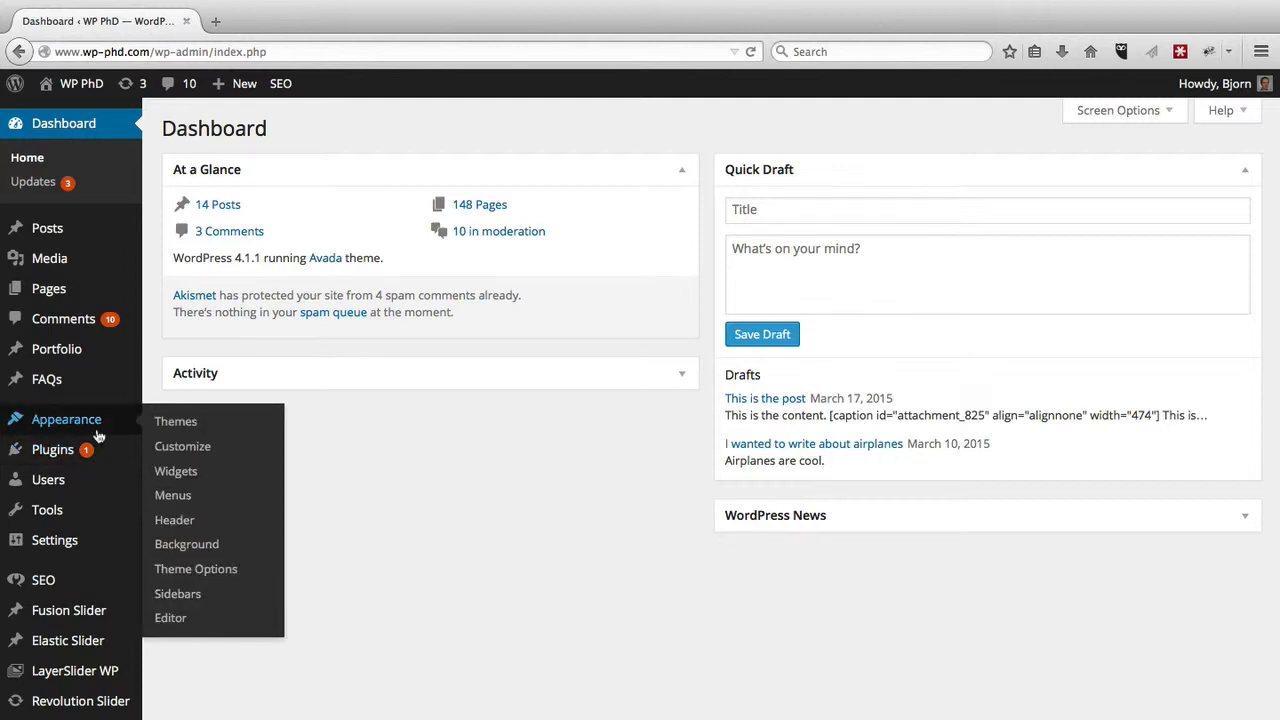
mouse_move(176, 420)
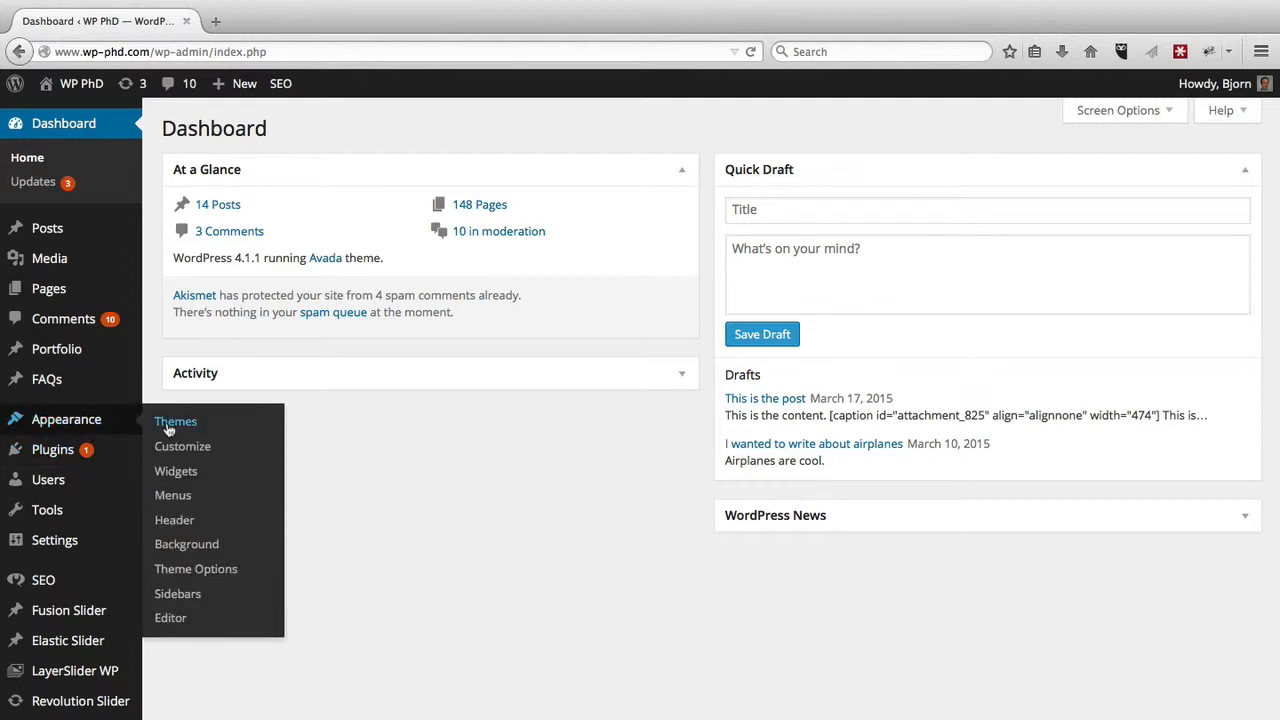
mouse_move(198, 424)
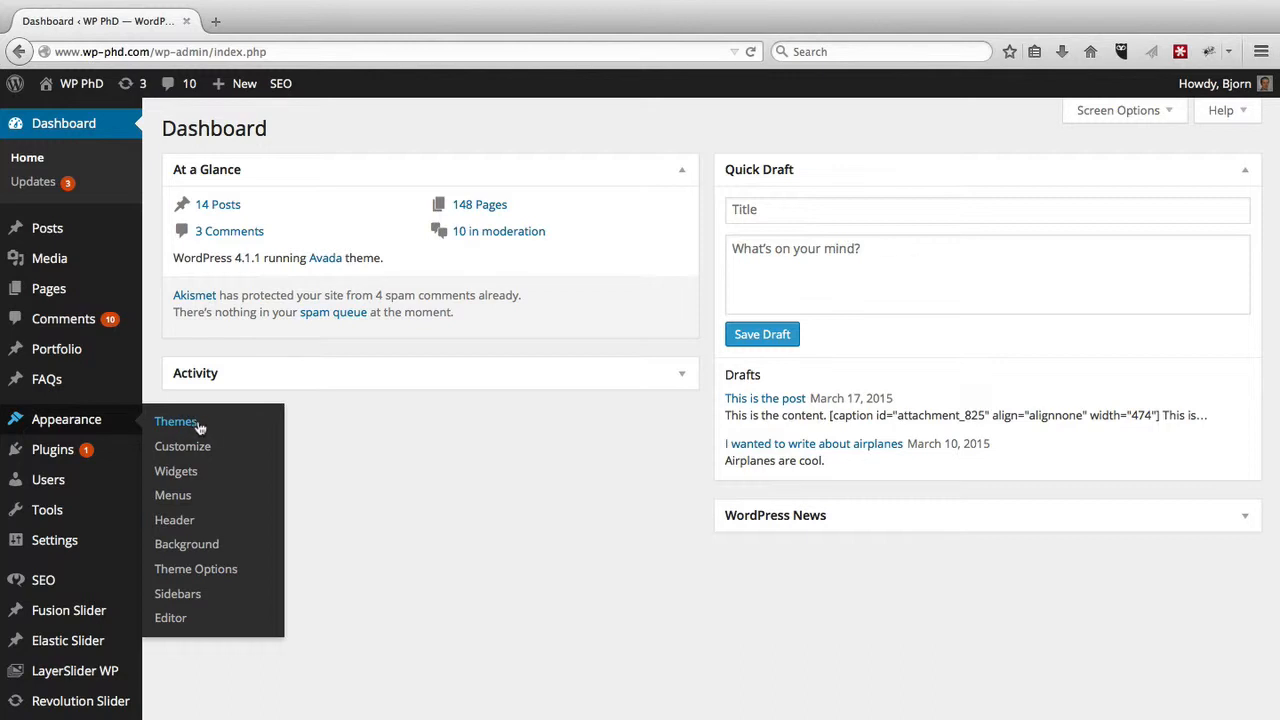
mouse_move(204, 430)
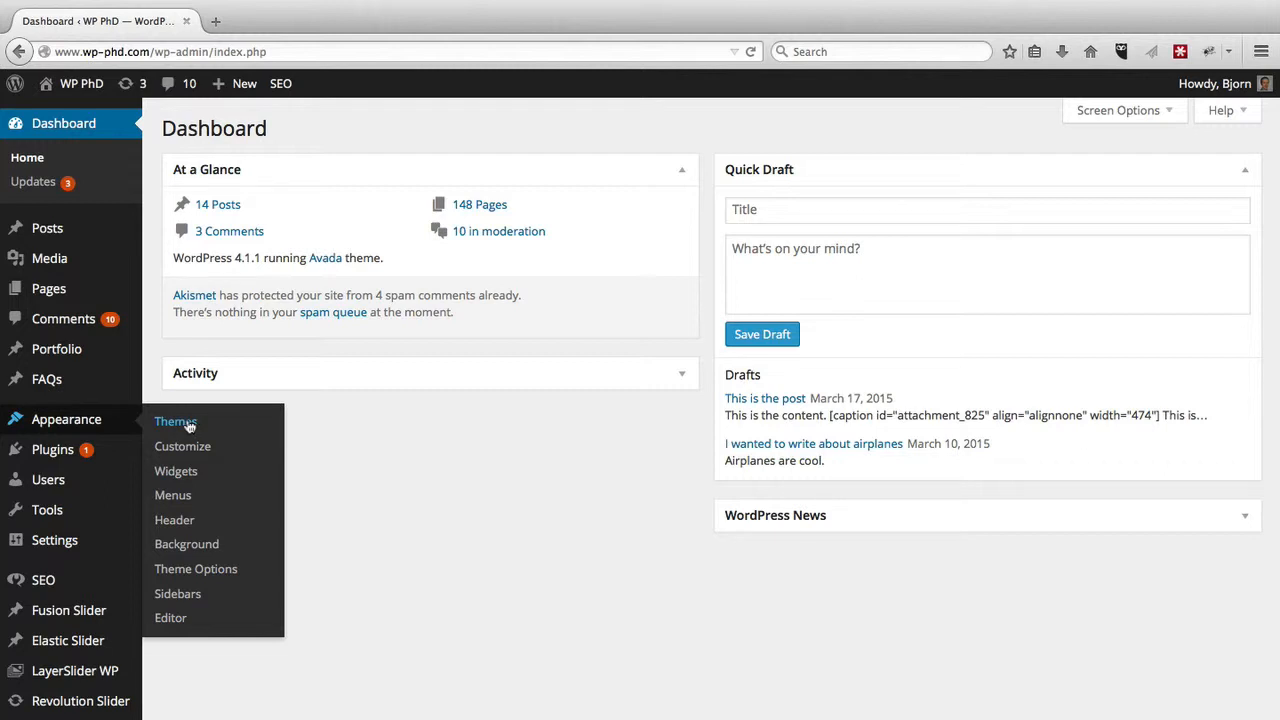
mouse_move(96, 420)
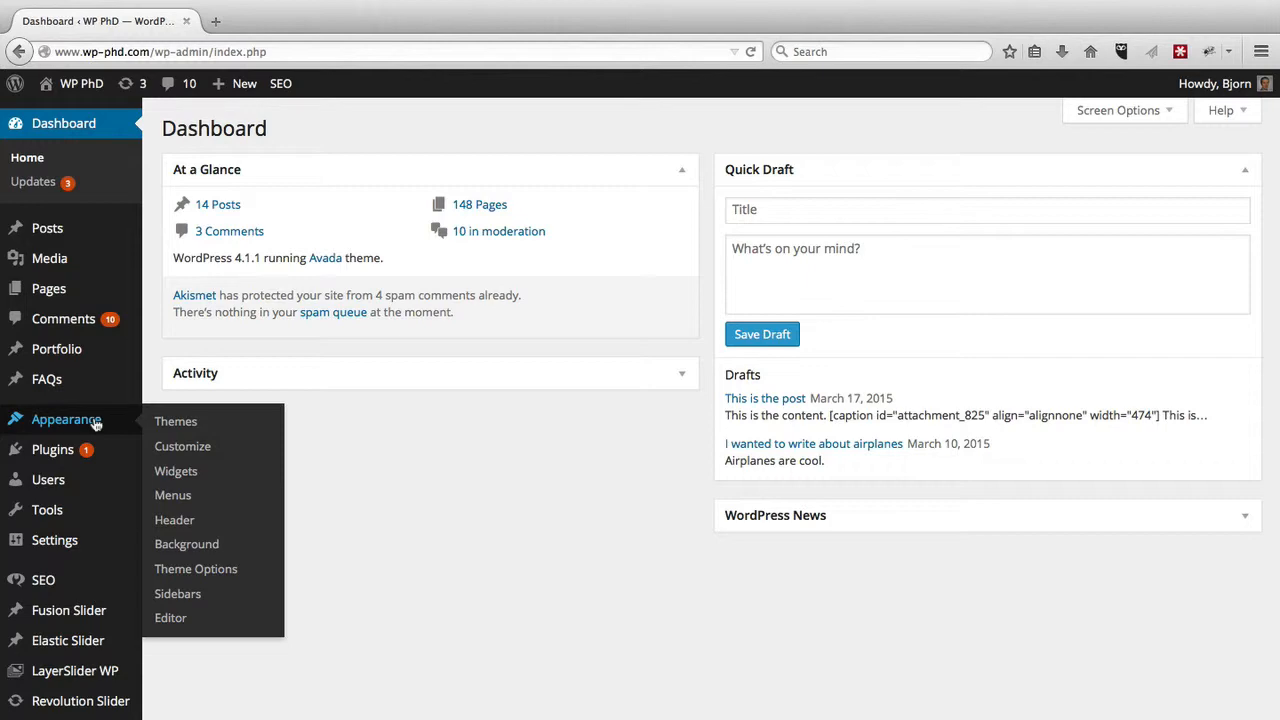
mouse_move(172, 428)
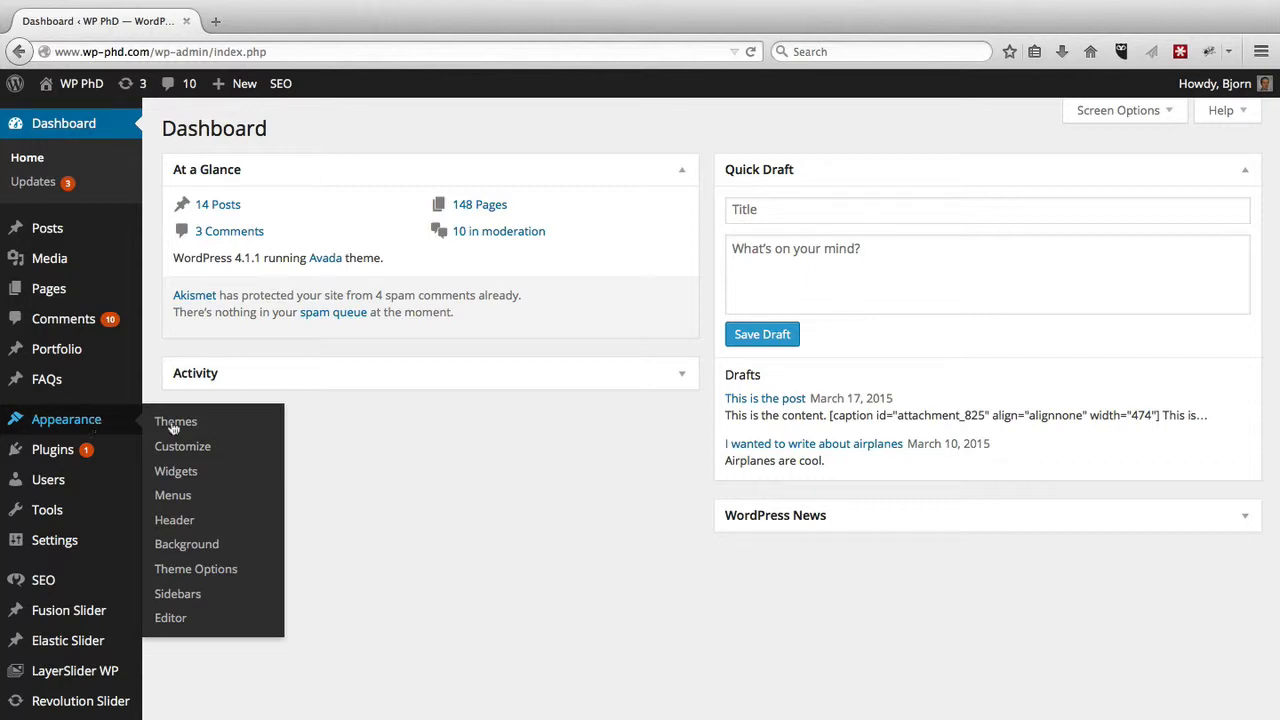
Step: Go to Appearance > Themes to list installed themes with Avada active
left_click(176, 420)
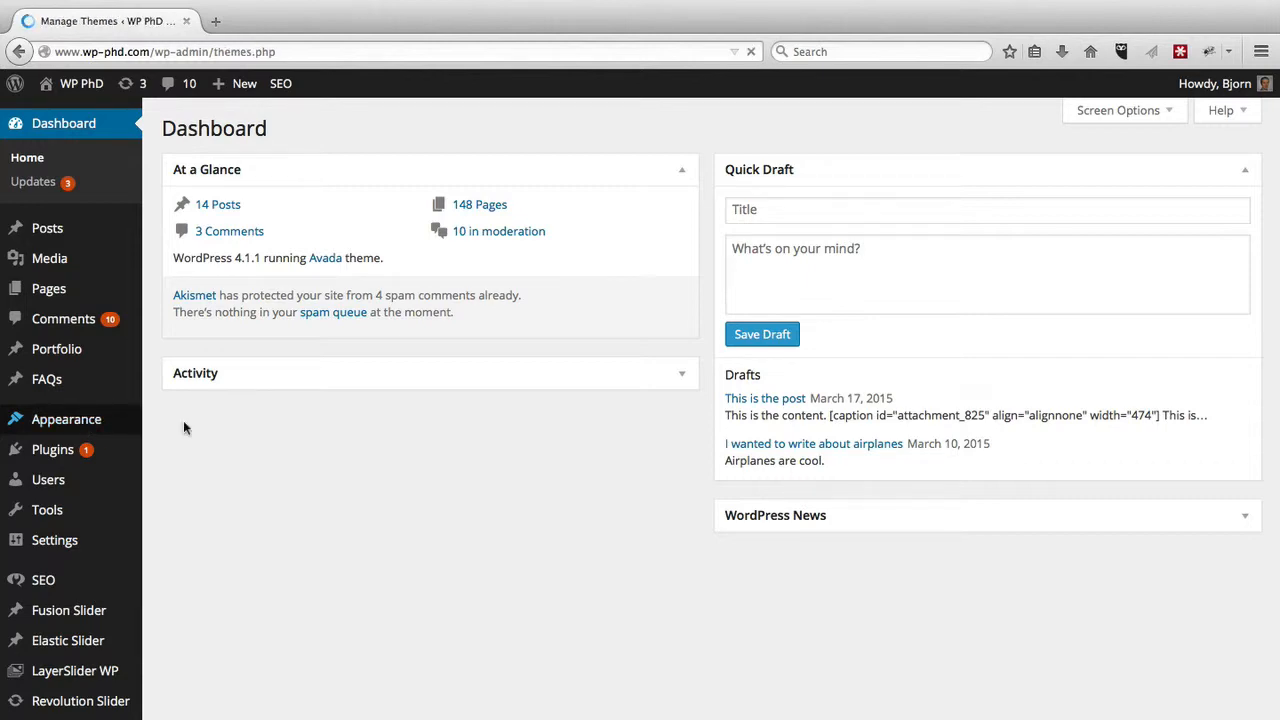
left_click(66, 420)
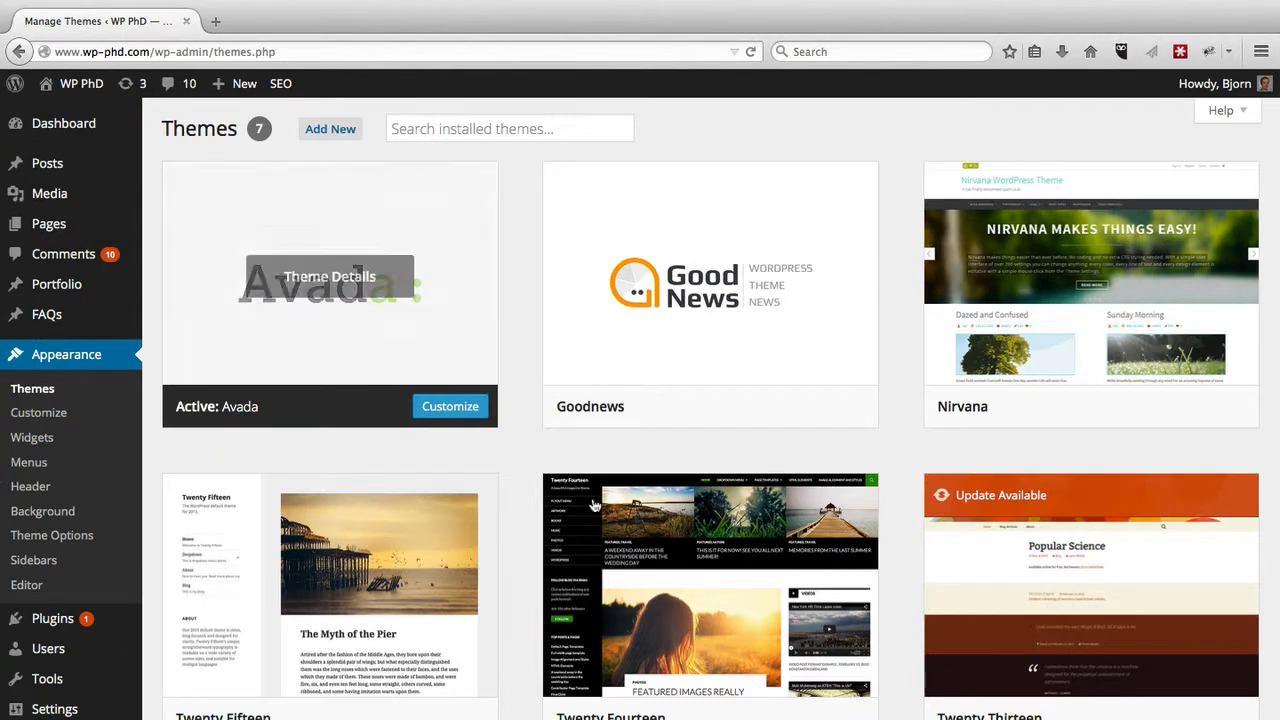
mouse_move(534, 498)
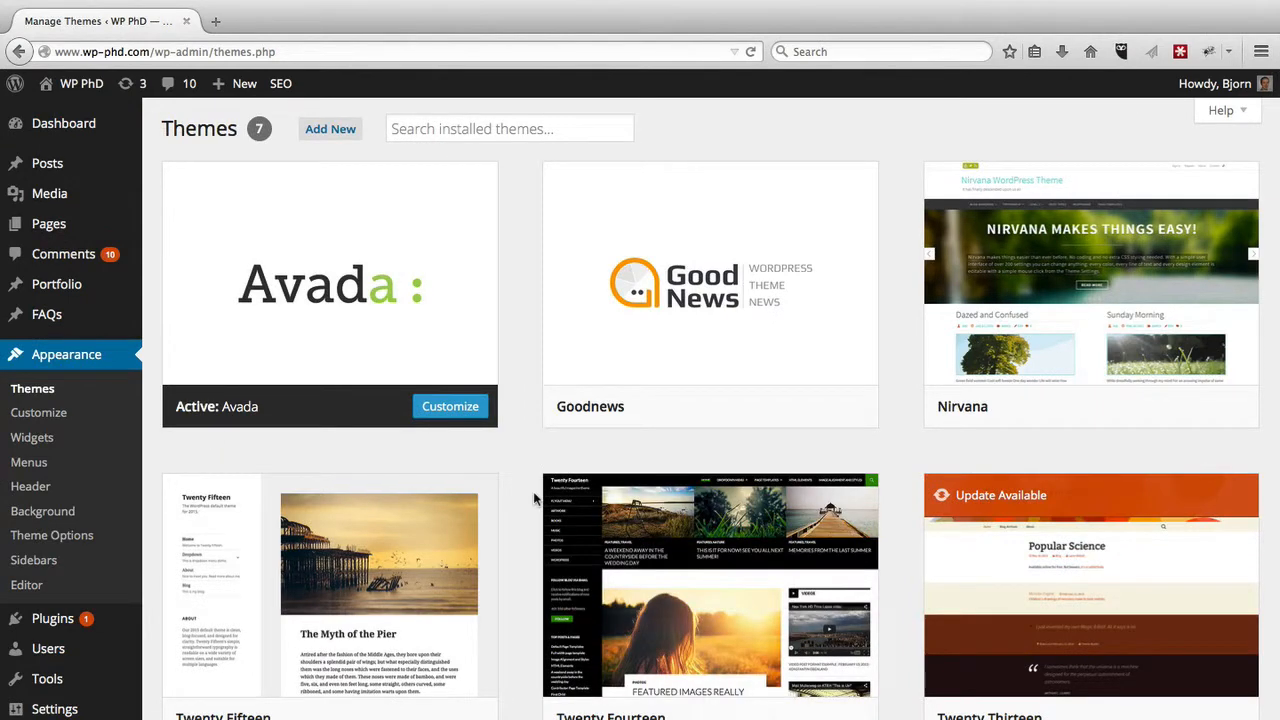
scroll("down", 3)
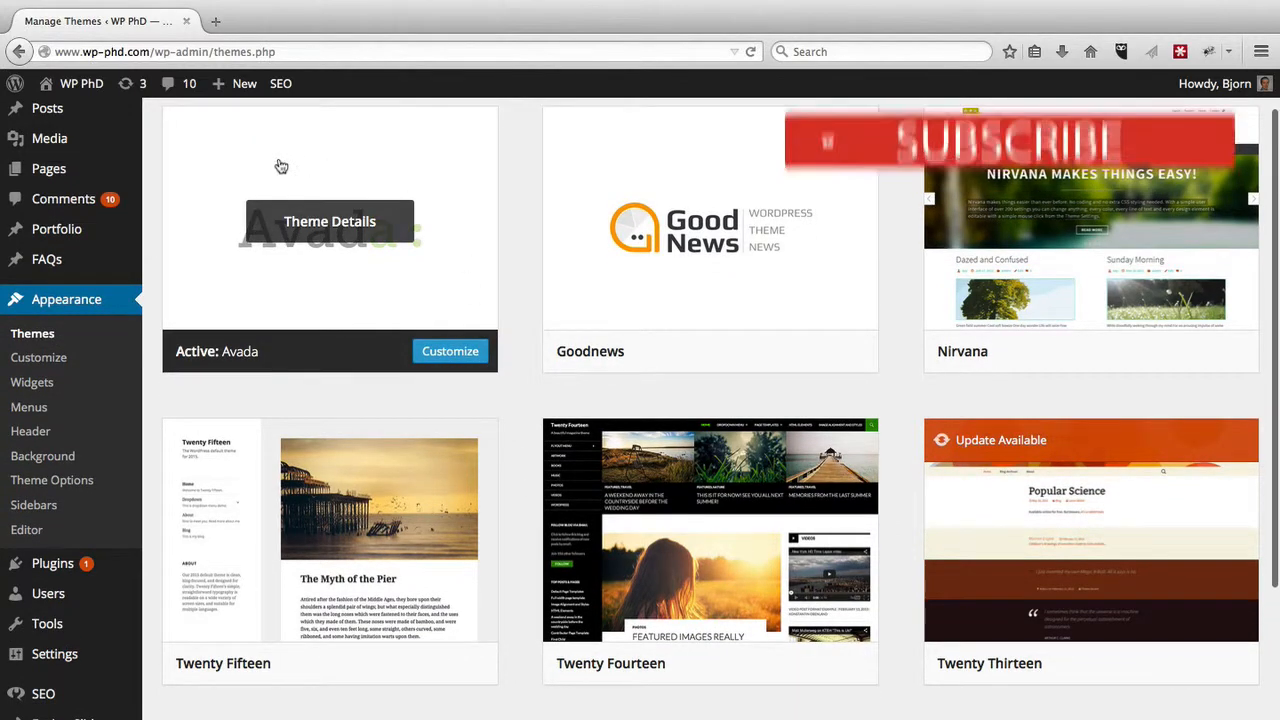
mouse_move(680, 276)
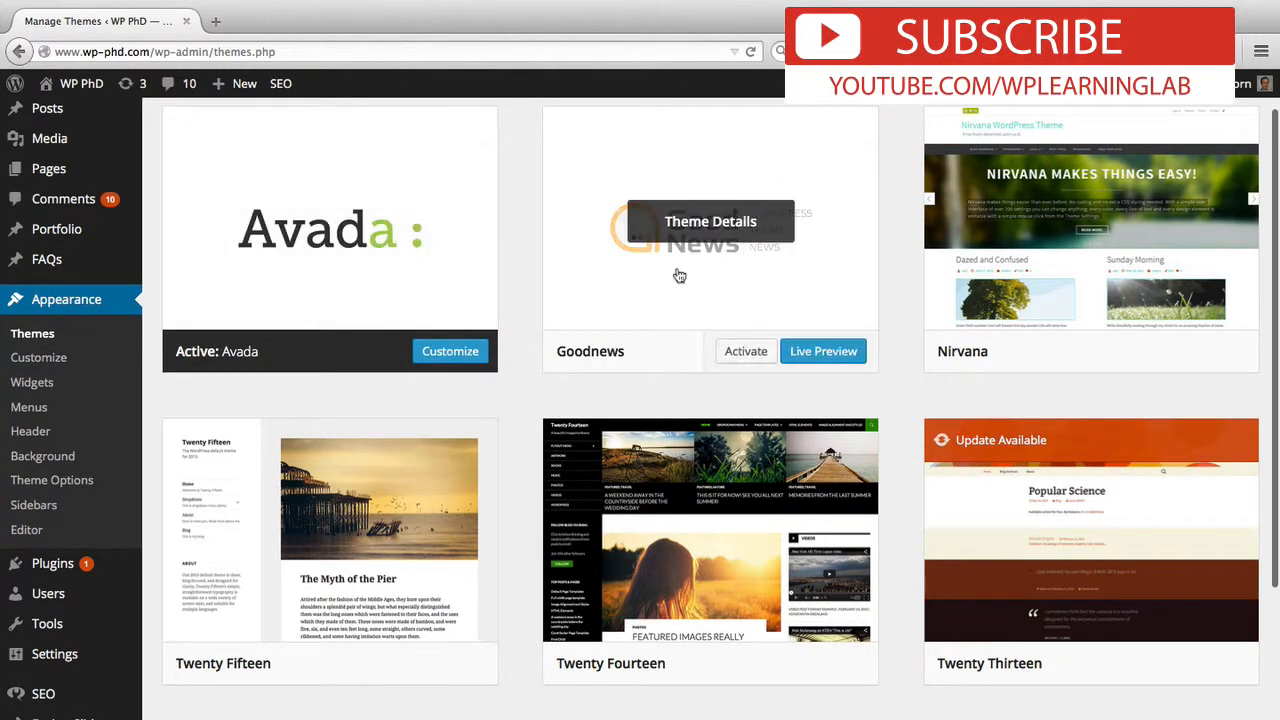
mouse_move(708, 446)
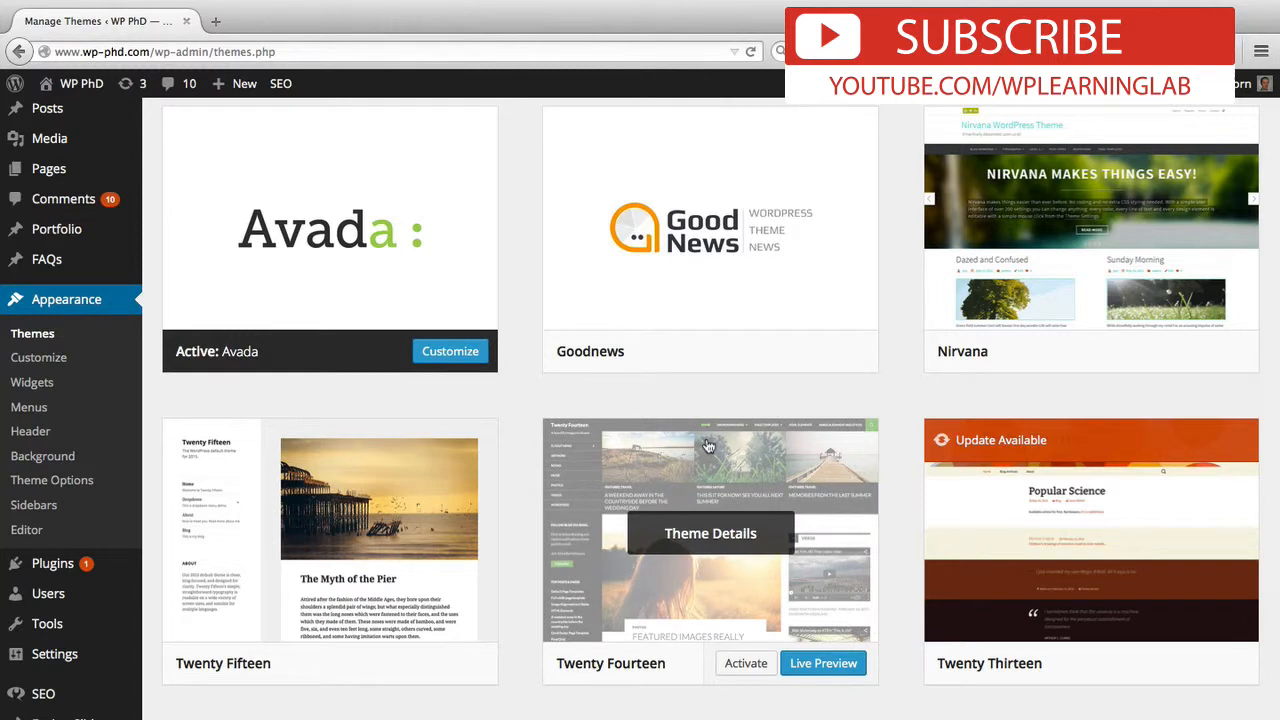
mouse_move(742, 392)
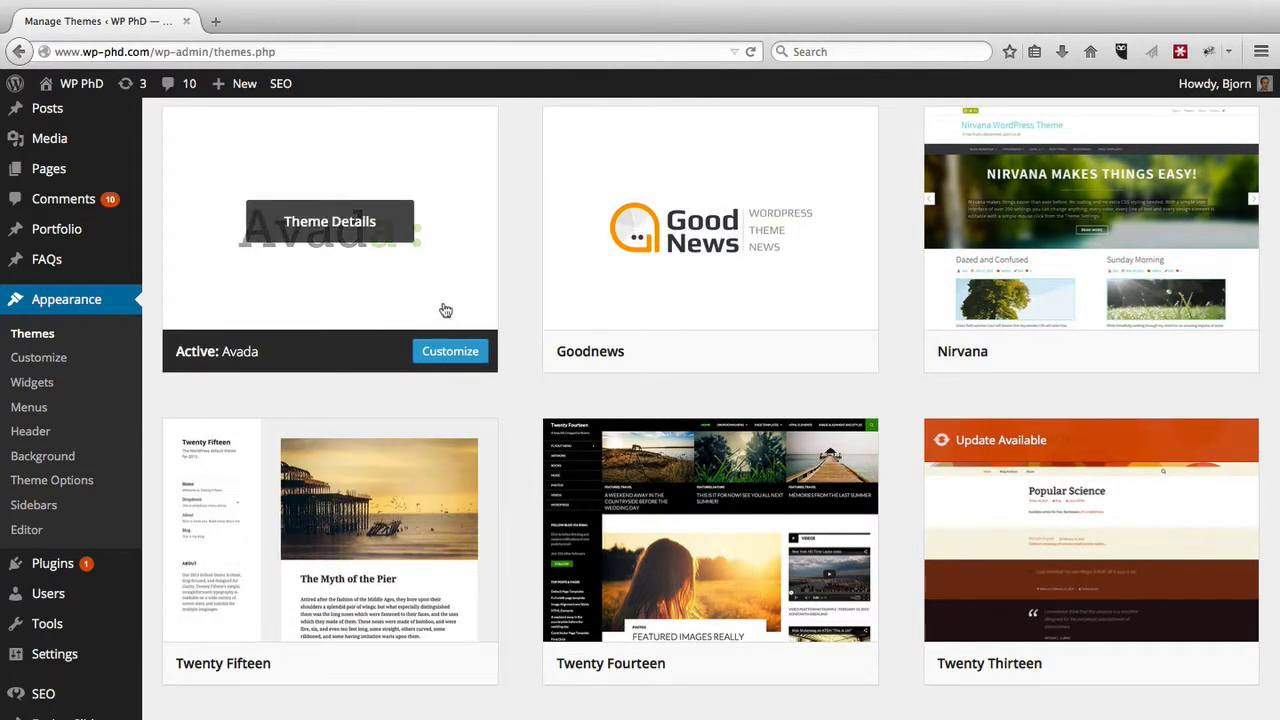
mouse_move(520, 418)
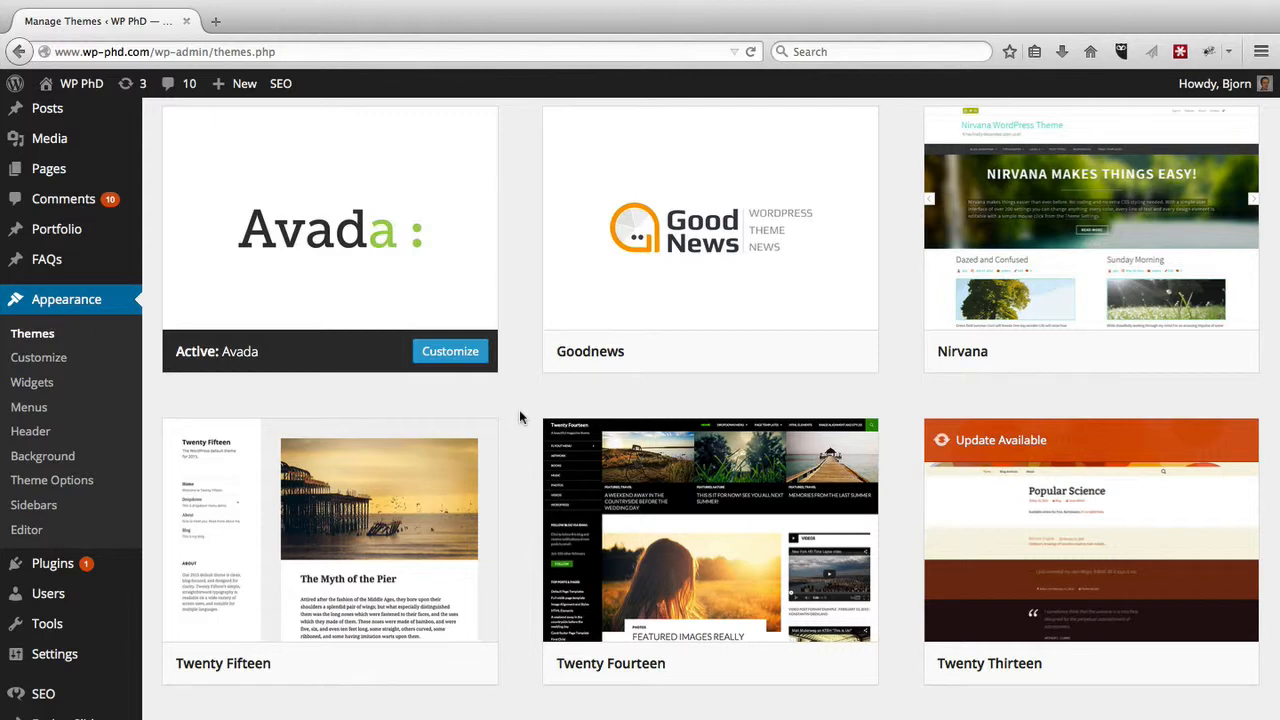
mouse_move(1090, 530)
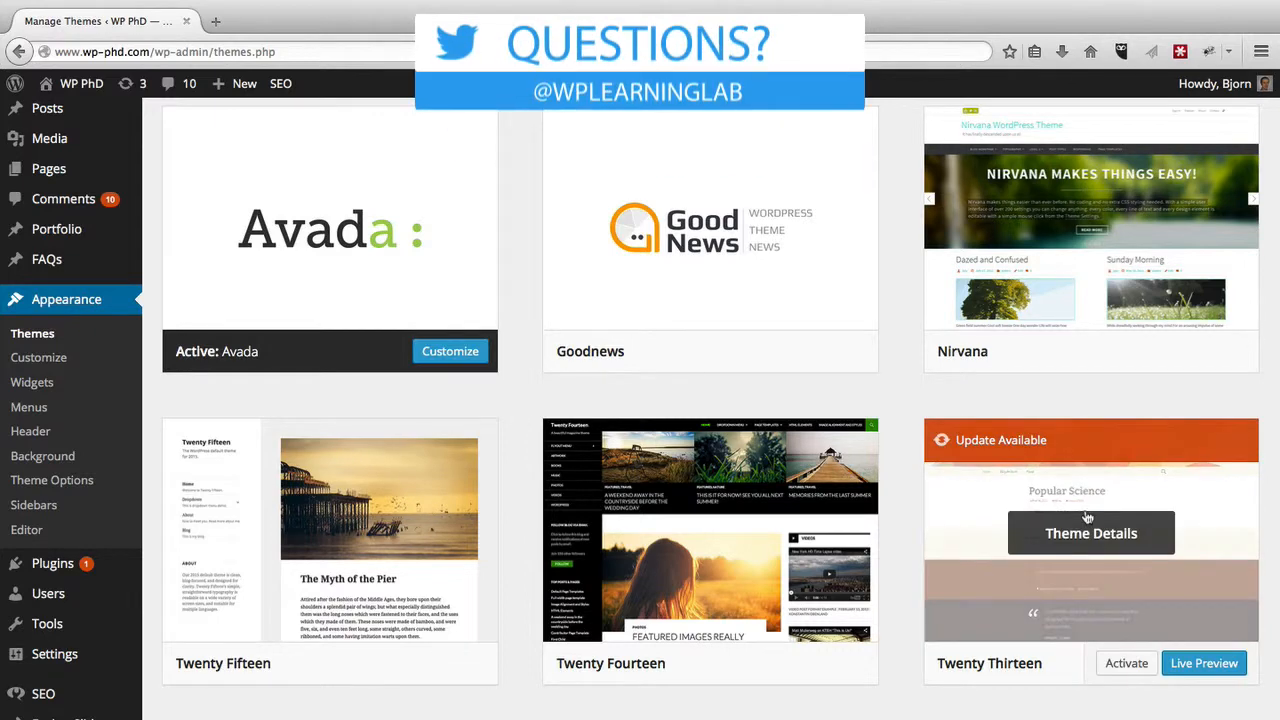
Step: View Twenty Thirteen's theme details and start its update to version 1.4
scroll("down", 3)
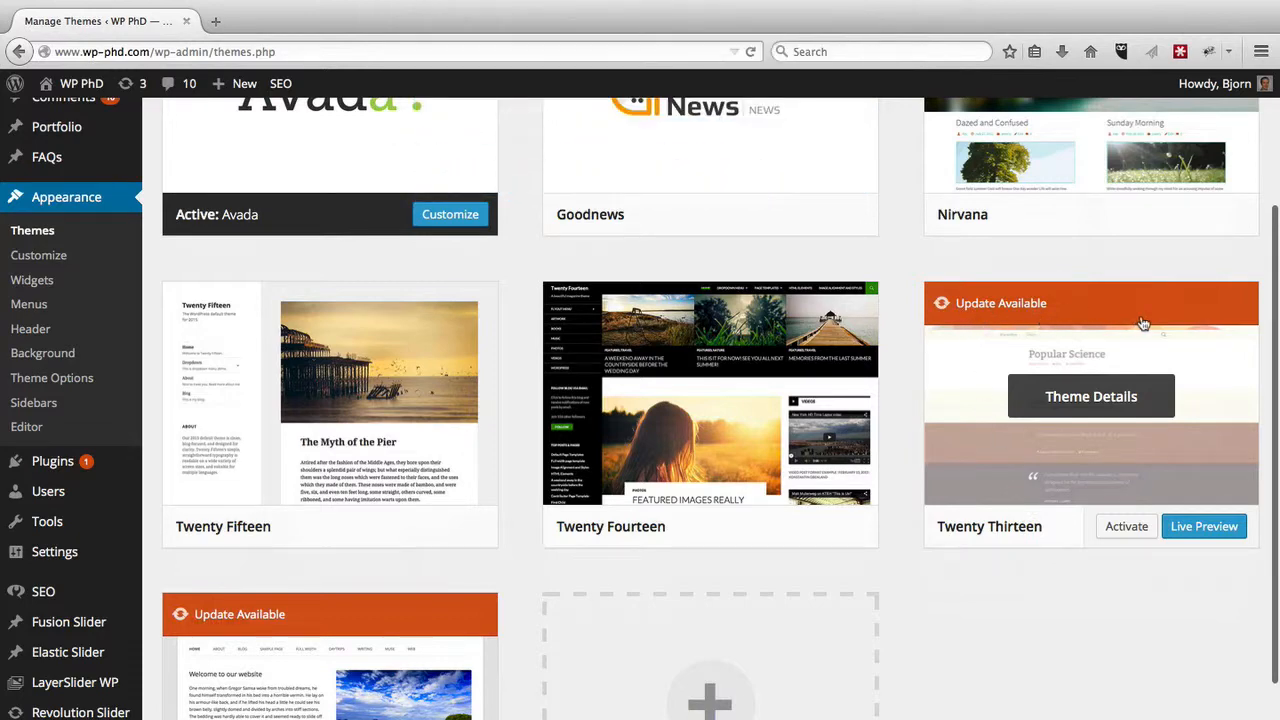
mouse_move(1056, 322)
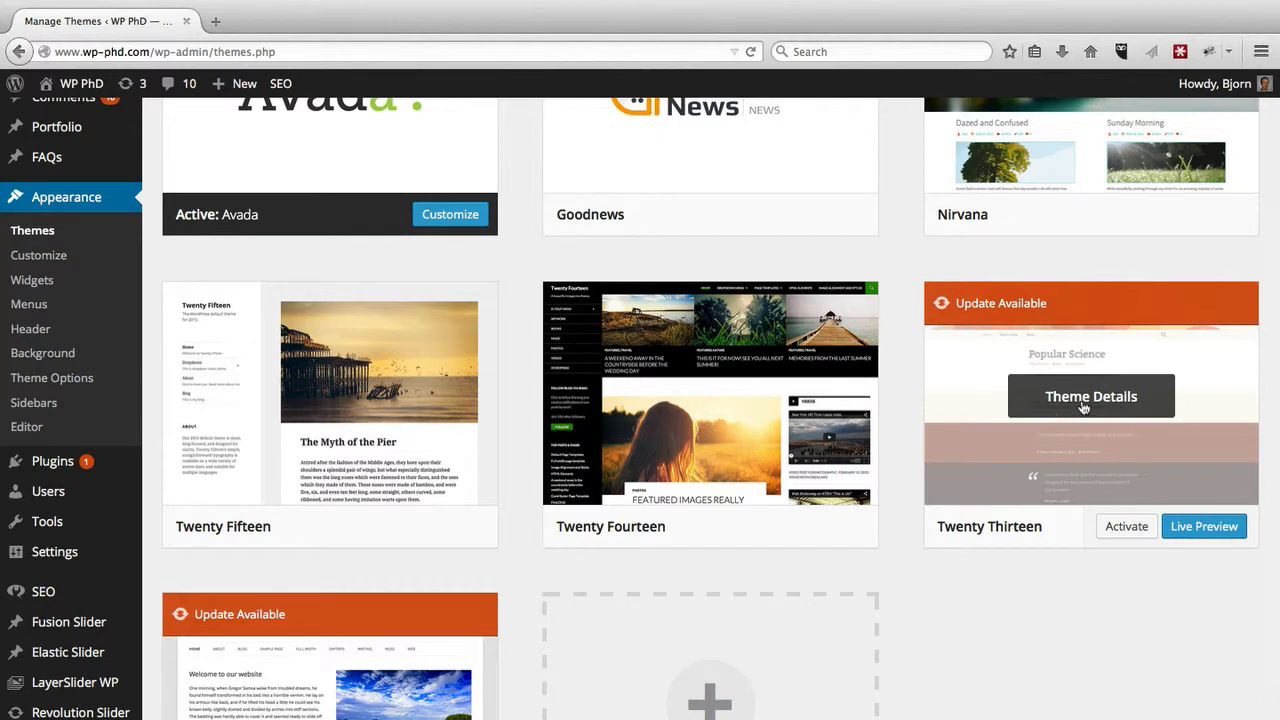
left_click(1090, 396)
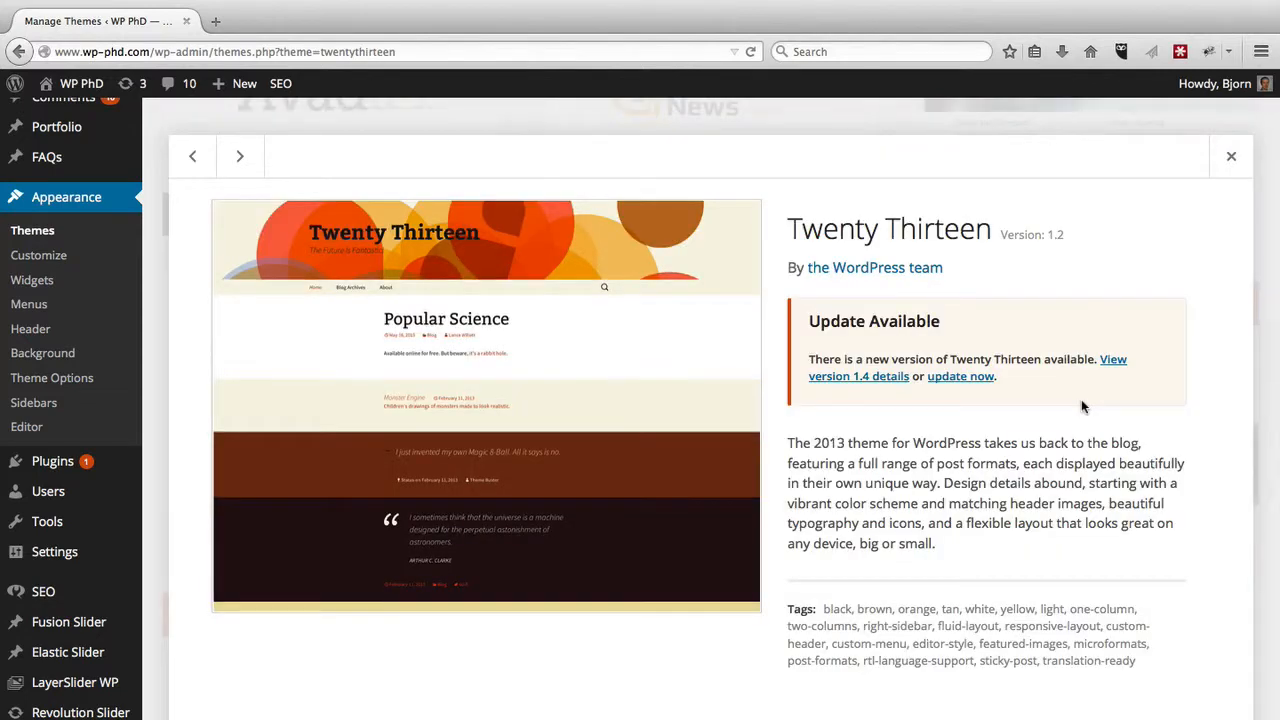
mouse_move(858, 376)
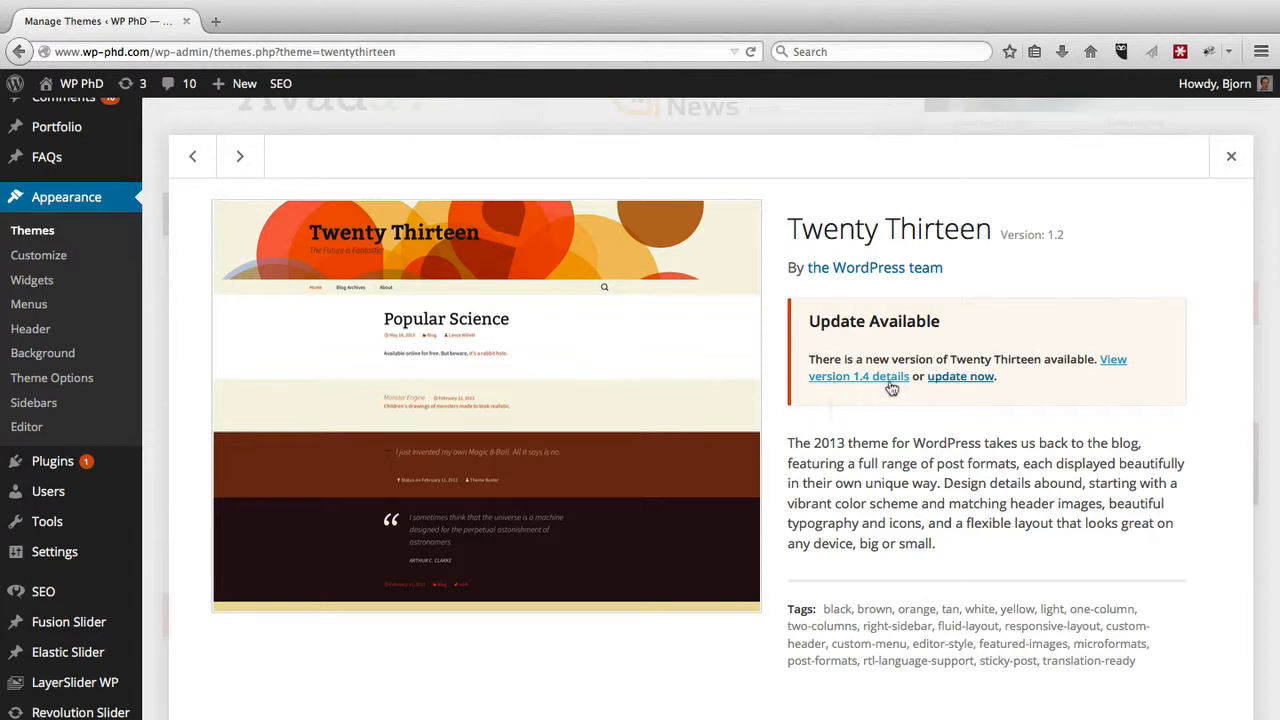
mouse_move(964, 382)
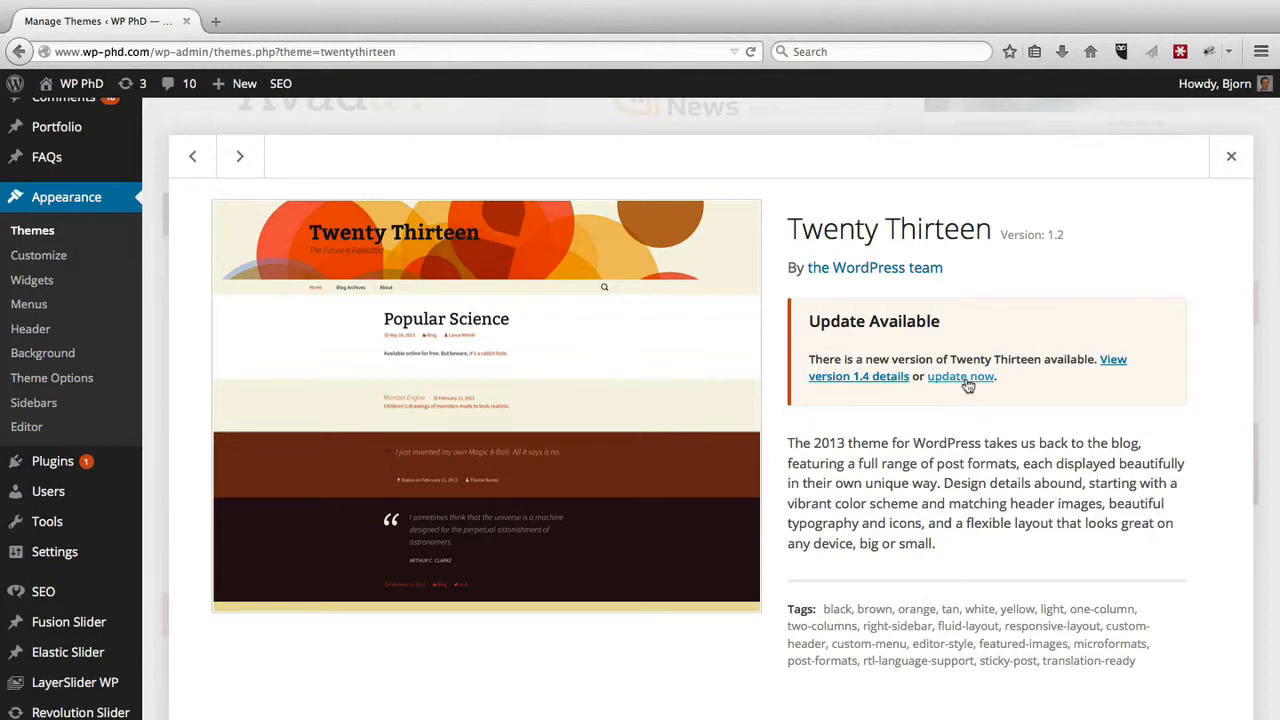
left_click(960, 376)
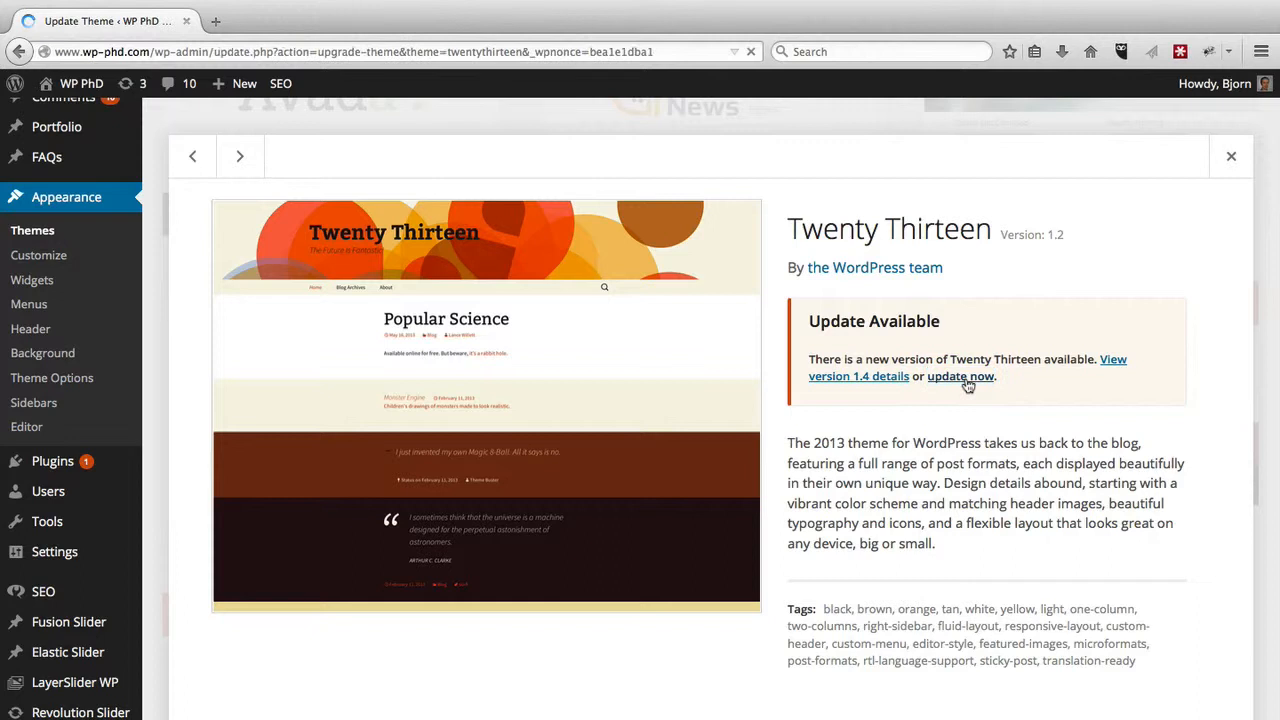
Step: Finish the Twenty Thirteen 1.4 update and return to the Themes page
left_click(960, 376)
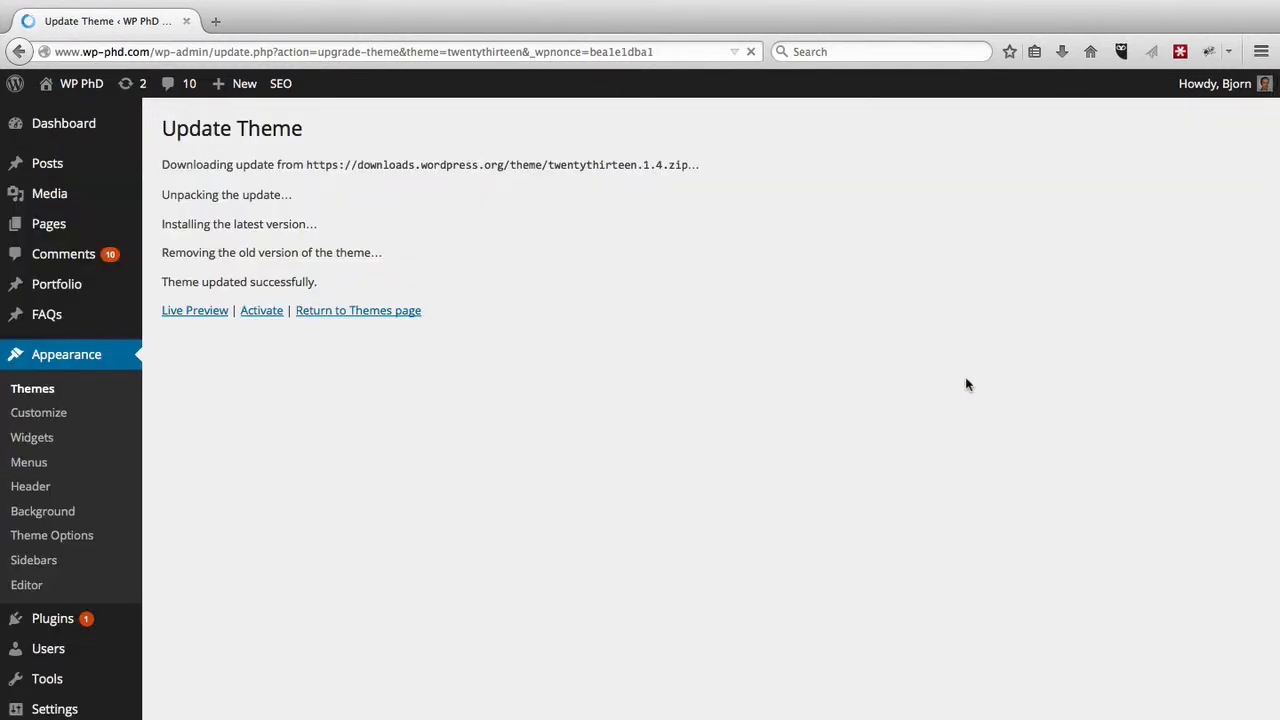
mouse_move(208, 208)
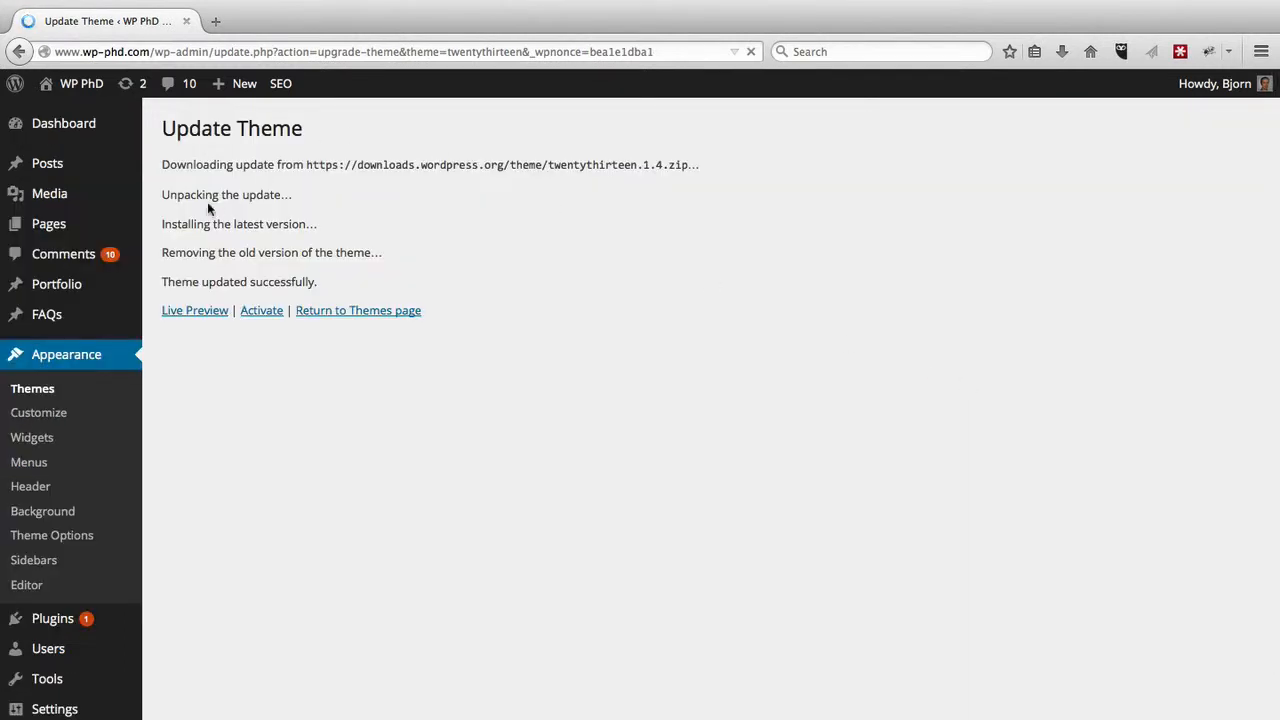
mouse_move(190, 318)
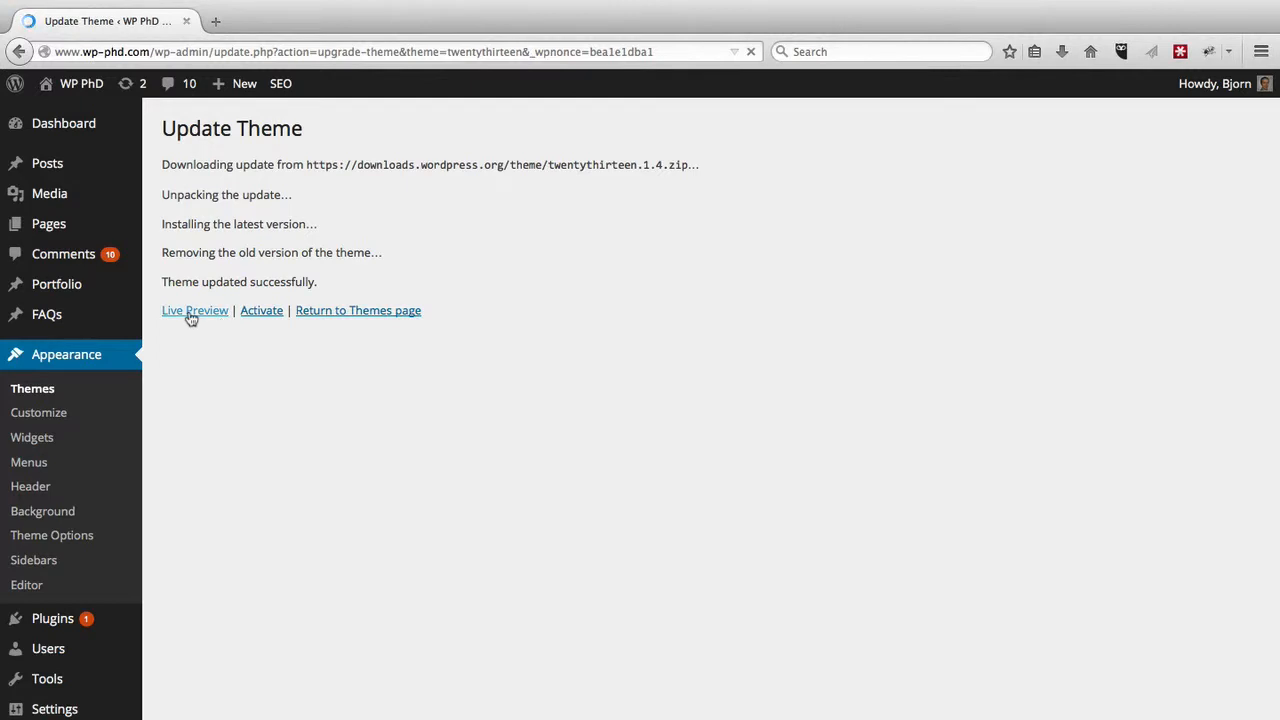
mouse_move(260, 310)
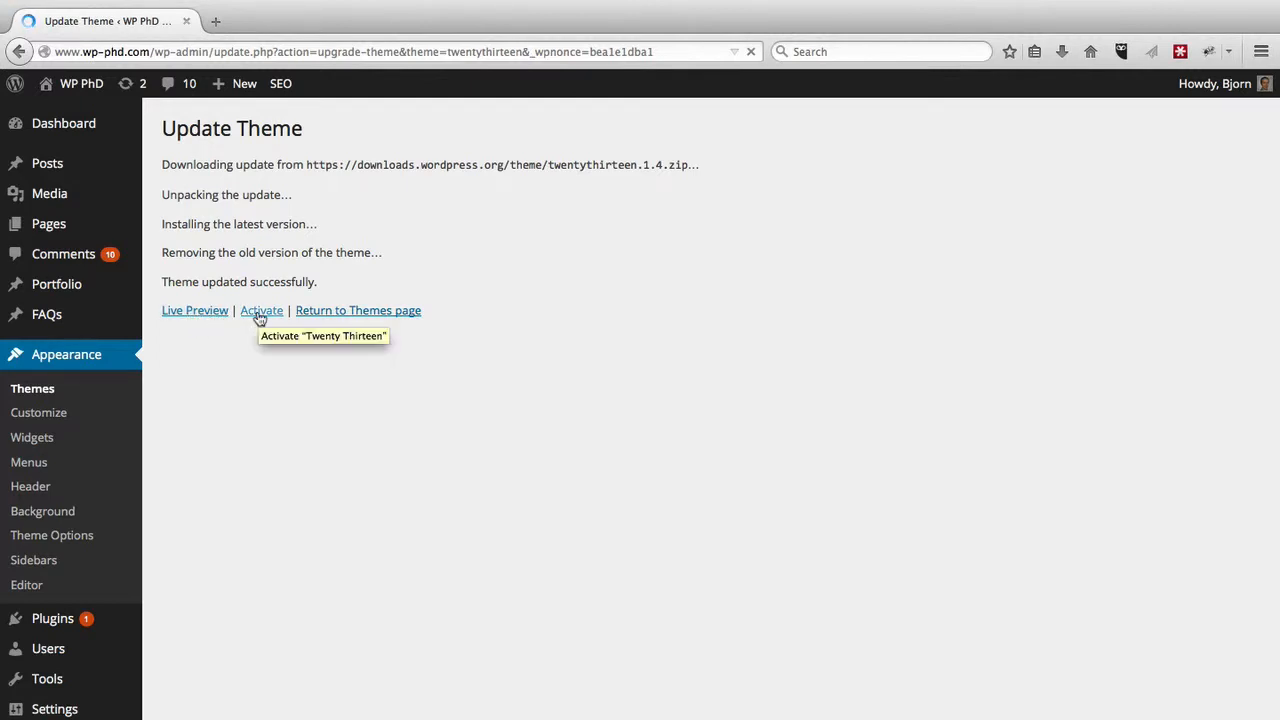
mouse_move(340, 310)
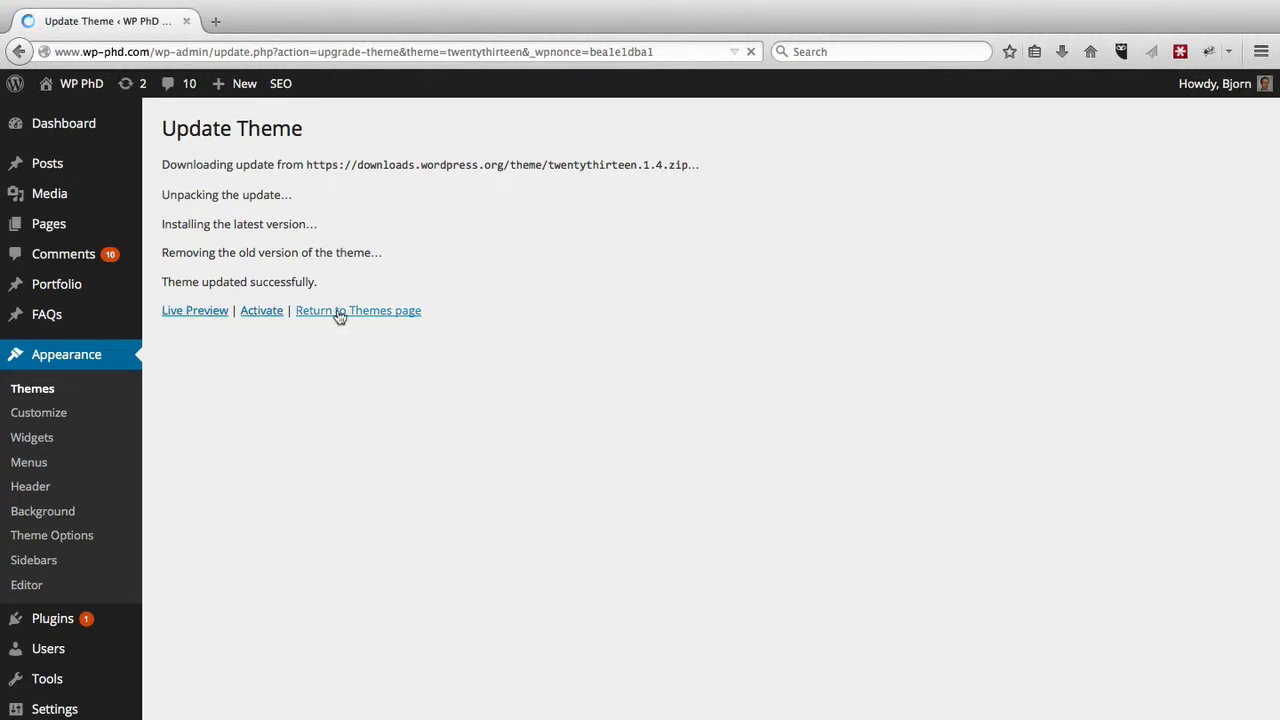
mouse_move(340, 310)
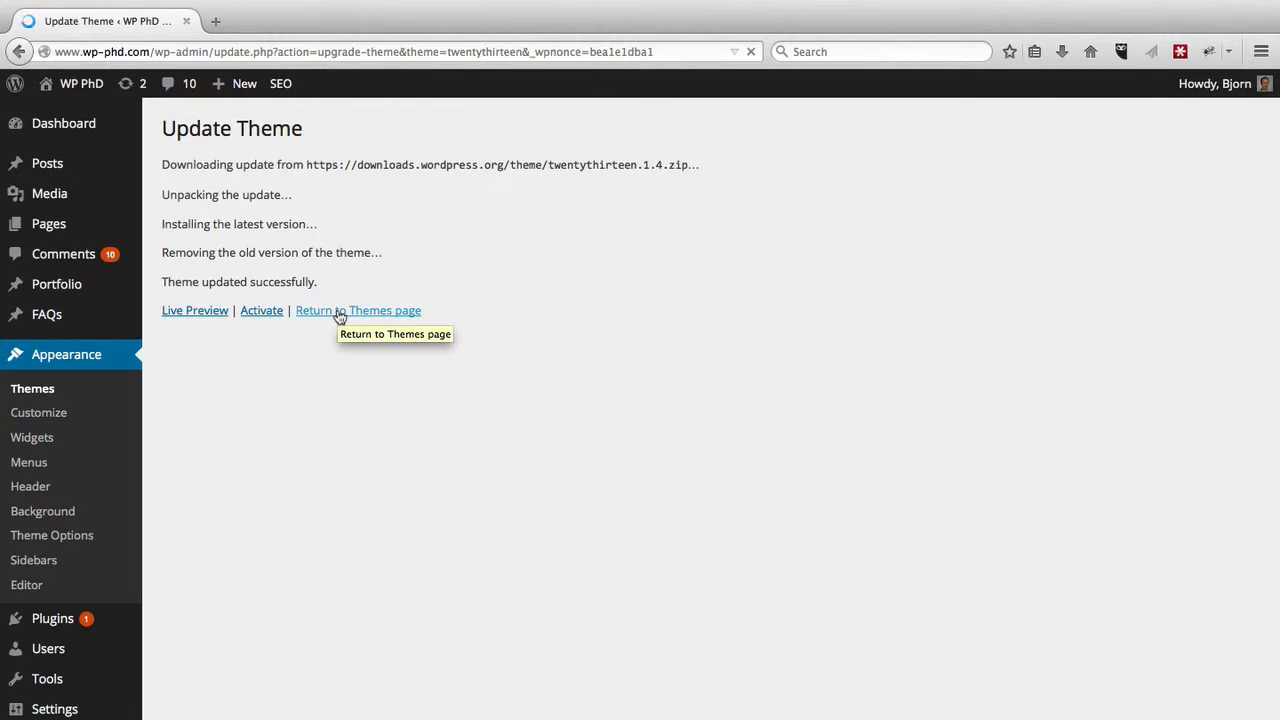
left_click(356, 310)
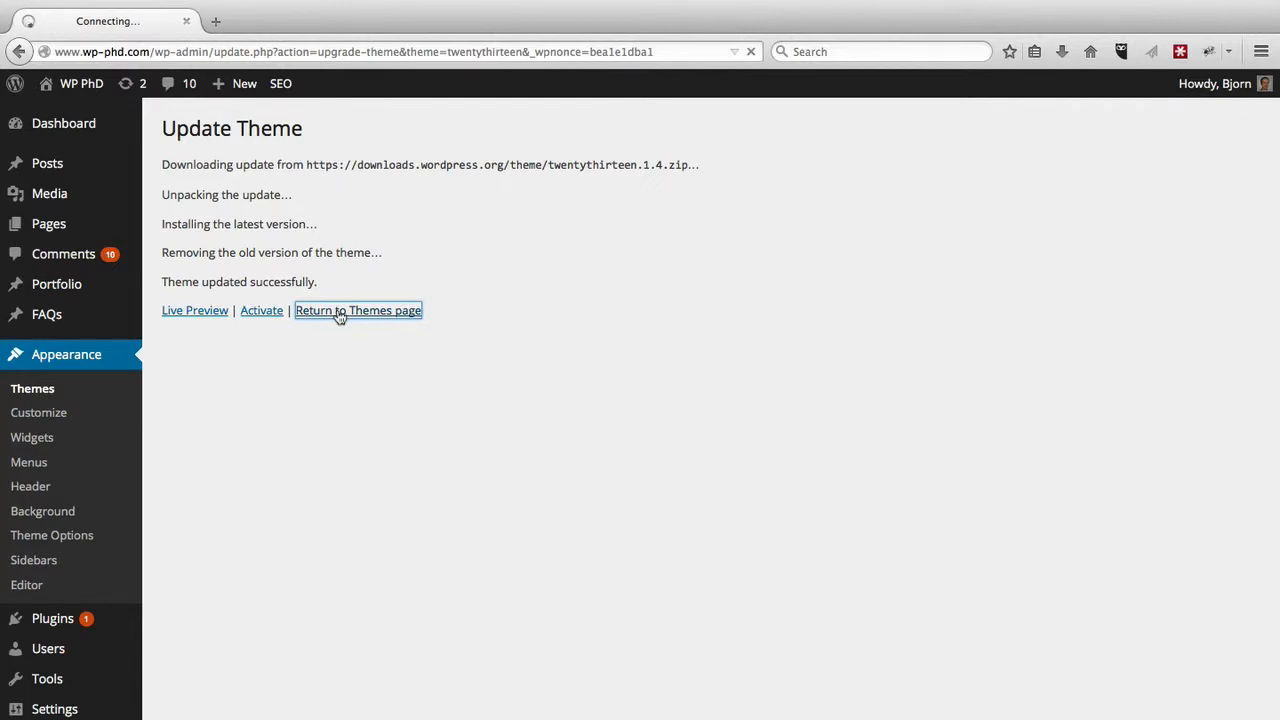
left_click(356, 310)
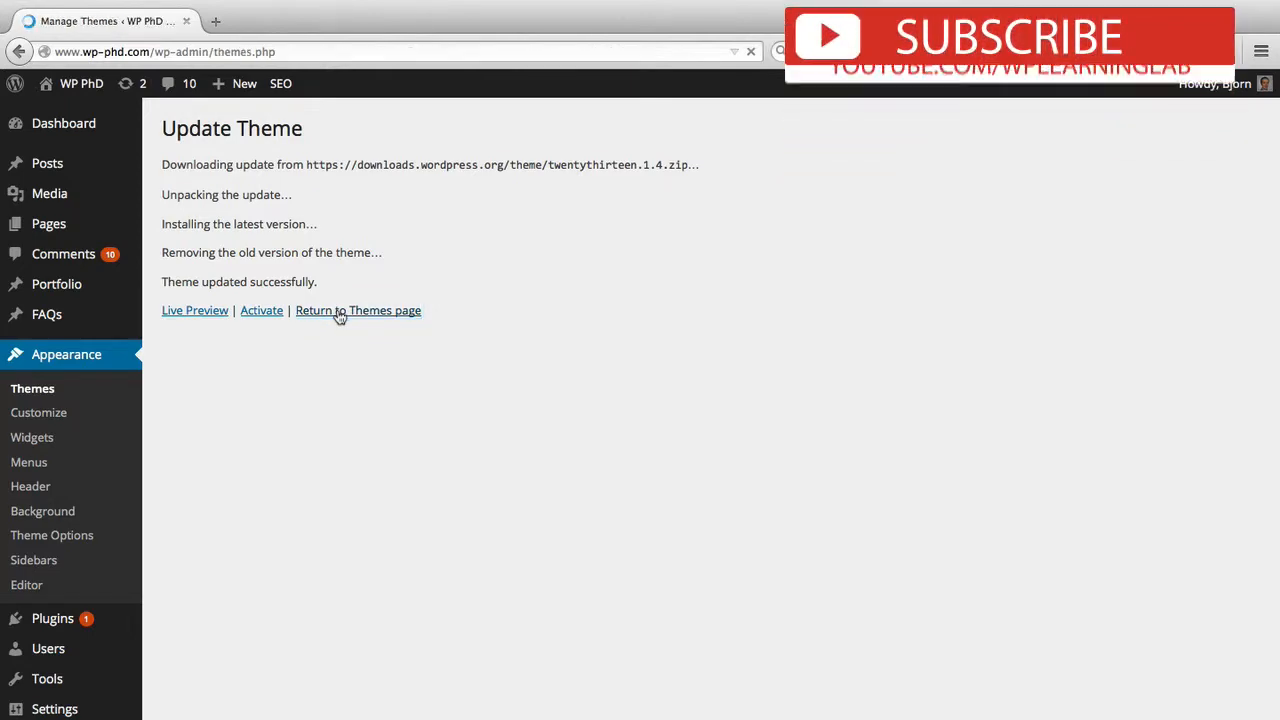
Step: Confirm Twenty Thirteen has no update notice, then go to Installed Plugins
left_click(356, 310)
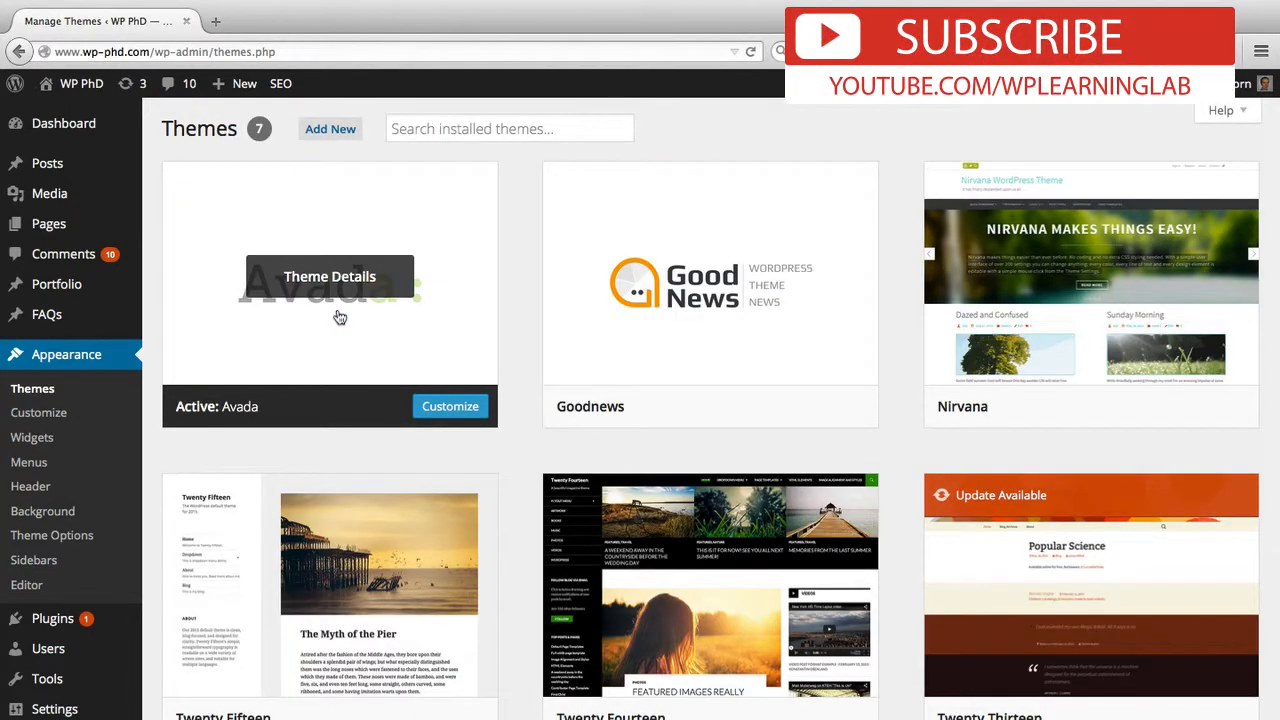
scroll("down", 3)
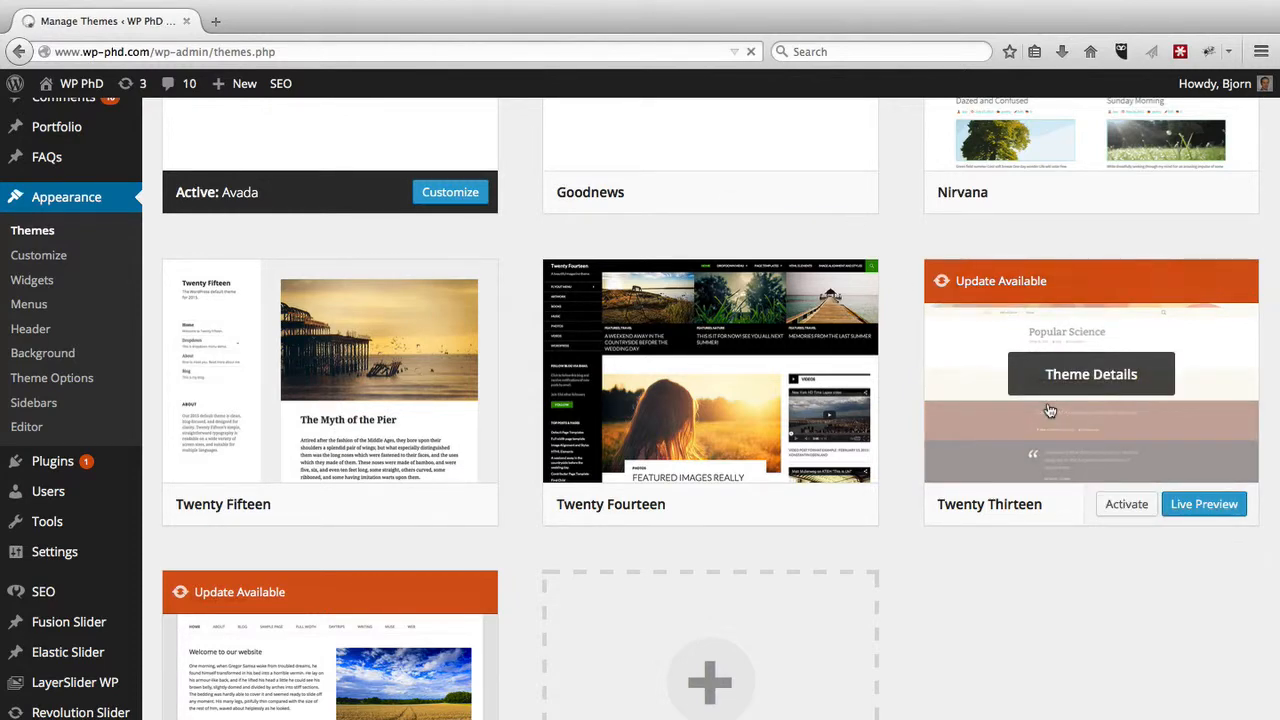
mouse_move(904, 418)
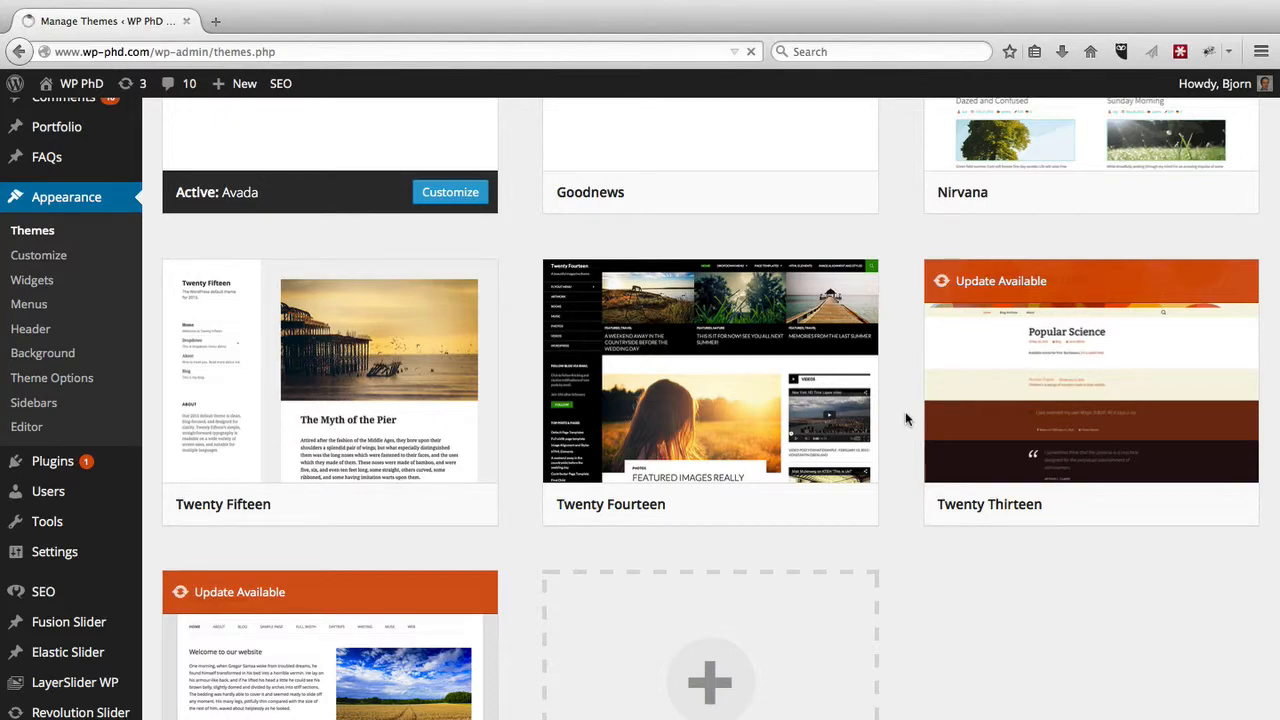
scroll("down", 3)
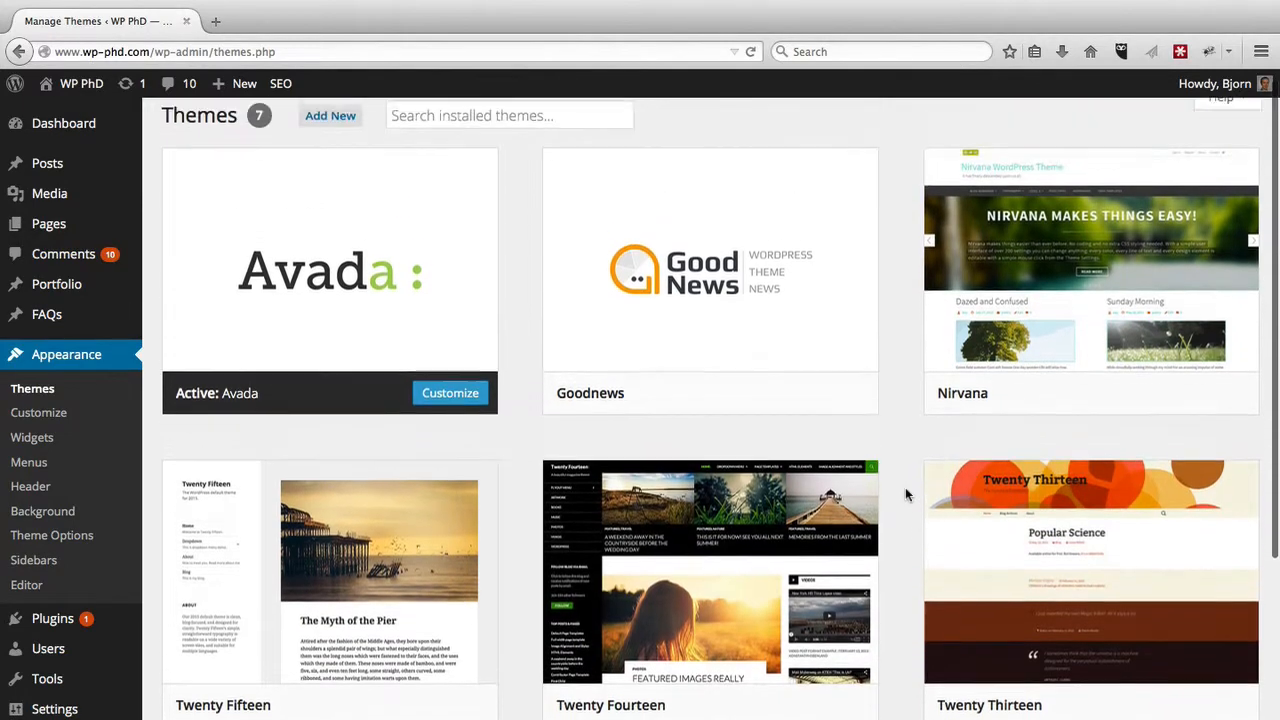
scroll("down", 3)
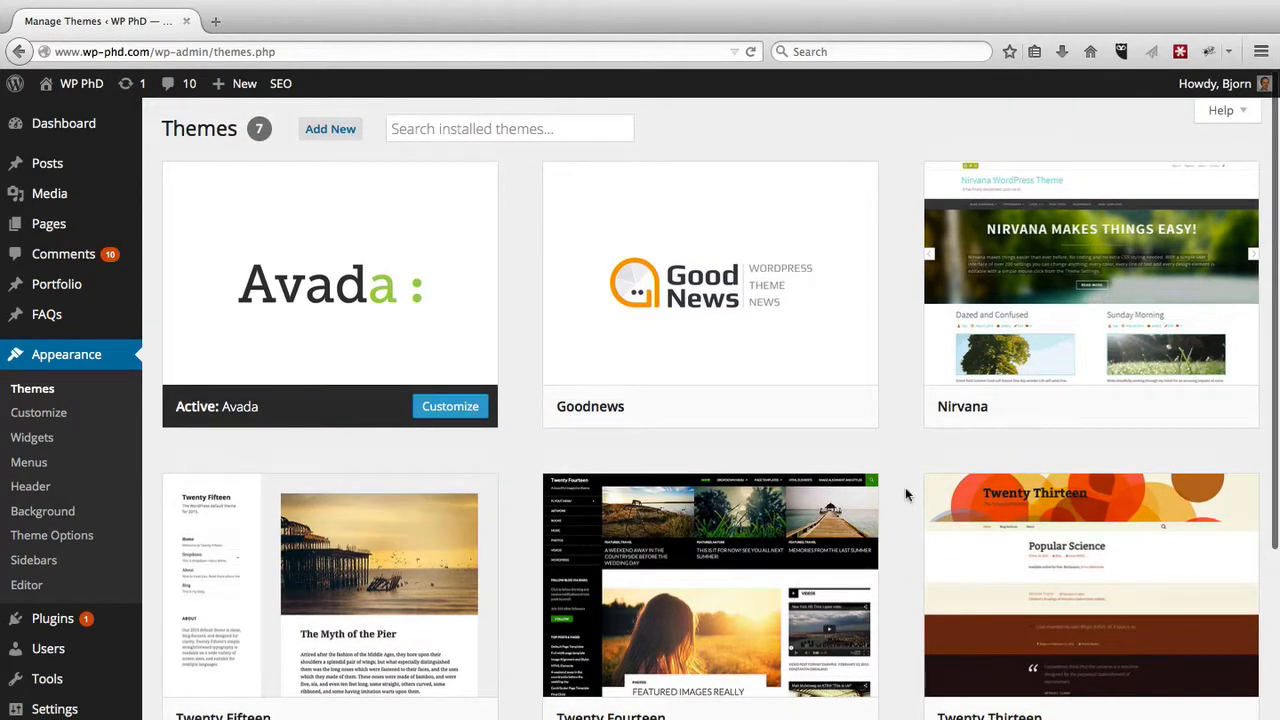
mouse_move(52, 618)
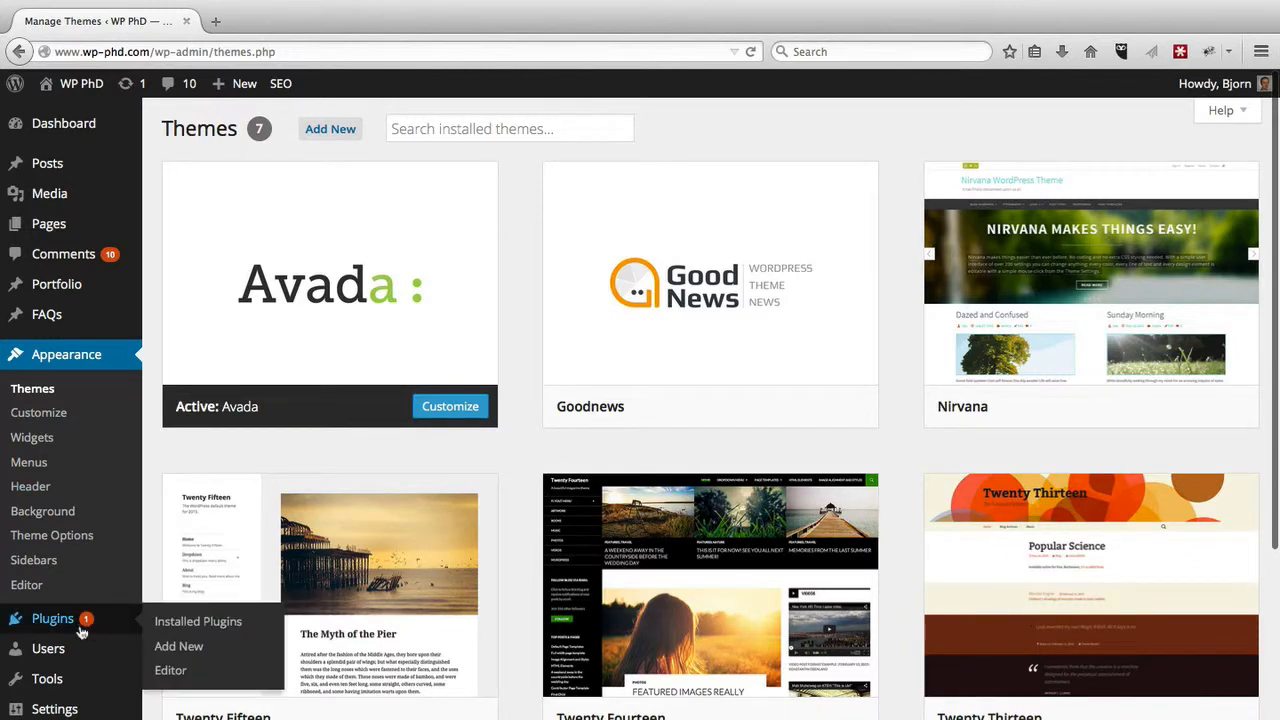
mouse_move(118, 626)
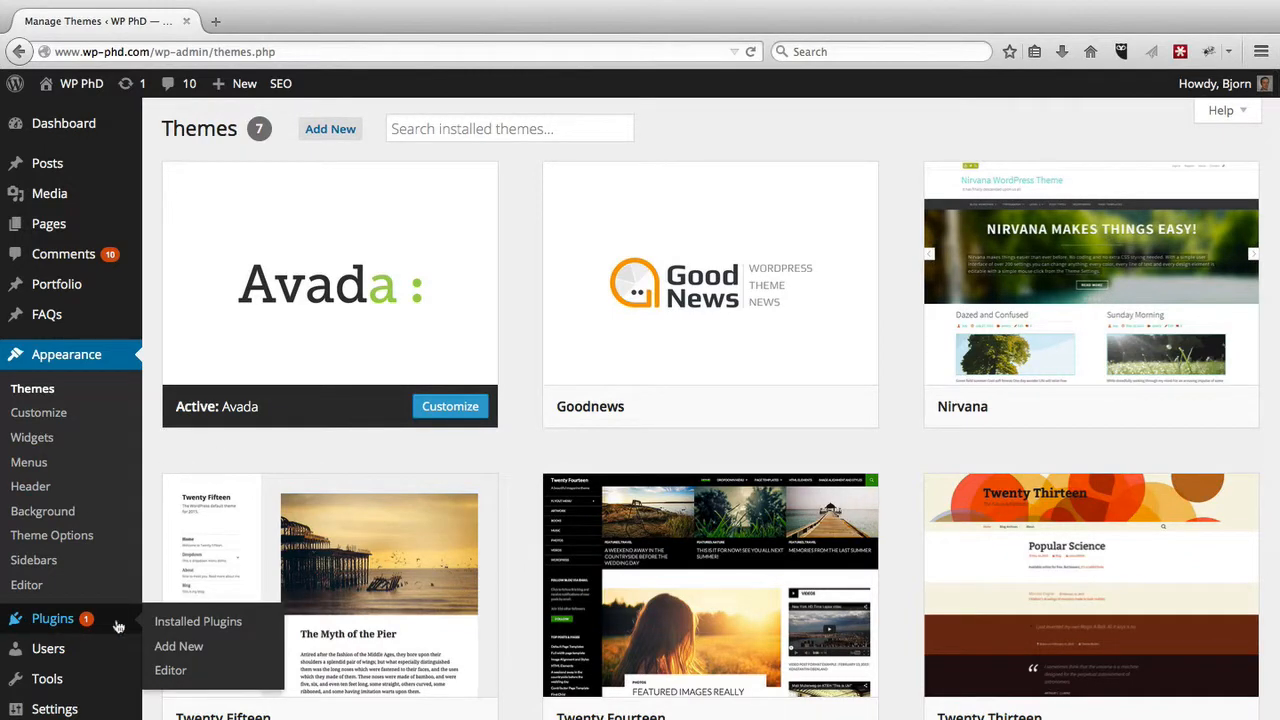
mouse_move(28, 628)
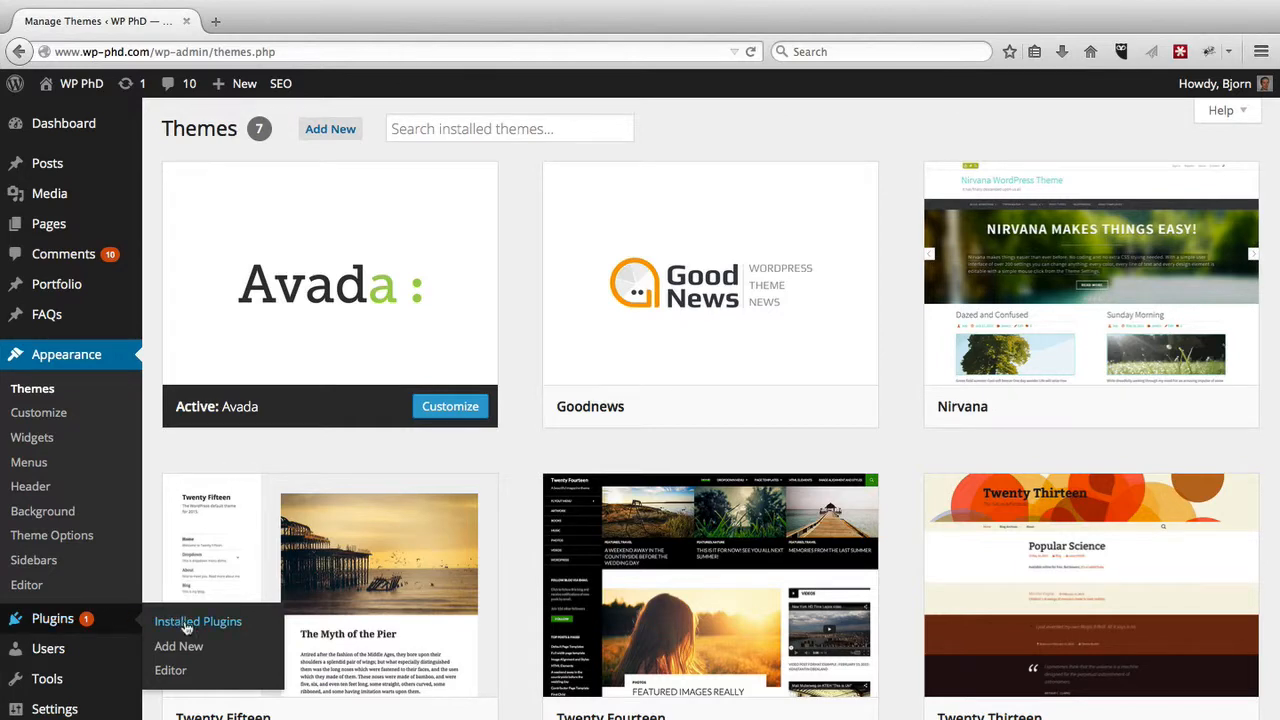
left_click(196, 620)
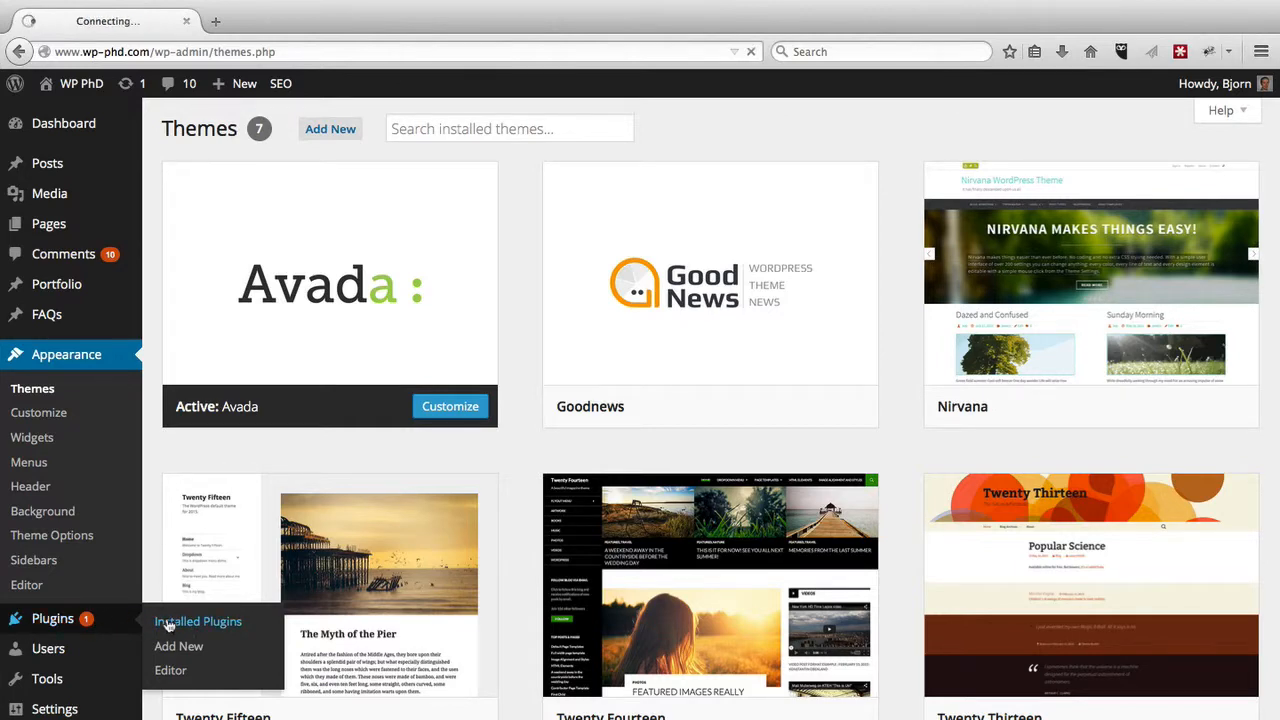
Step: Locate WordPress SEO in the plugins list and view its version 2.1.1 details
left_click(196, 620)
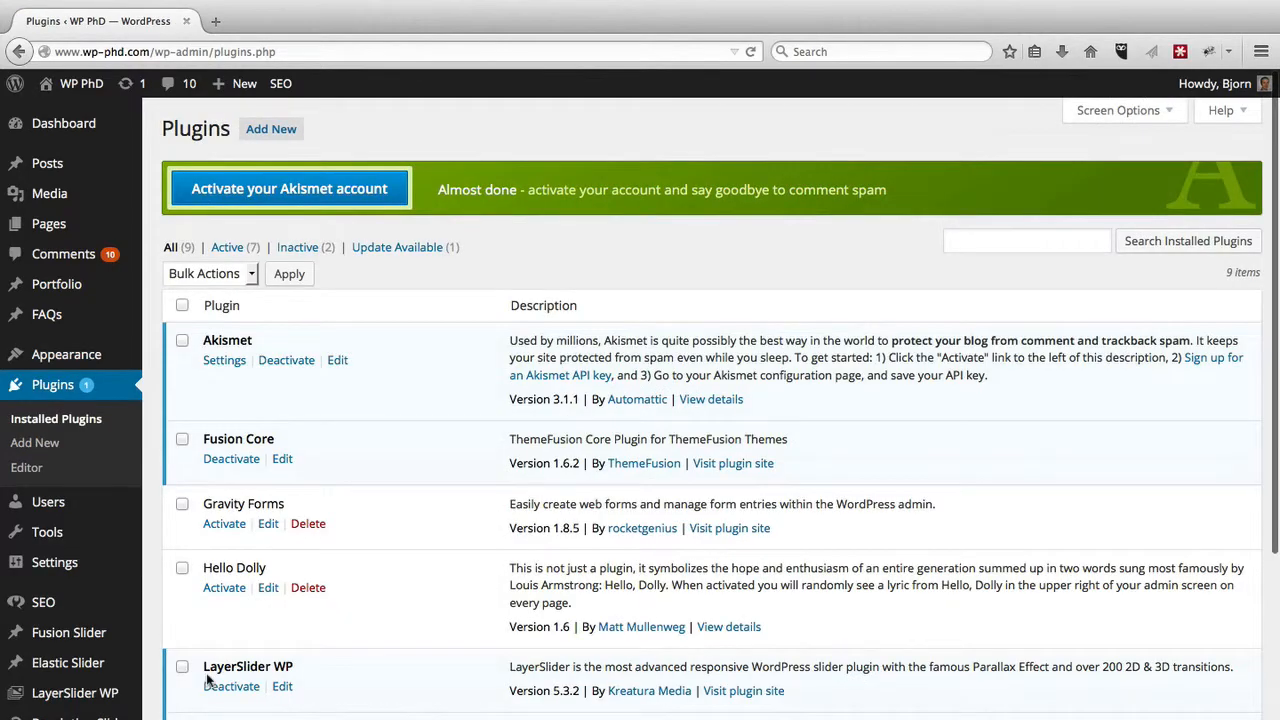
scroll("down", 3)
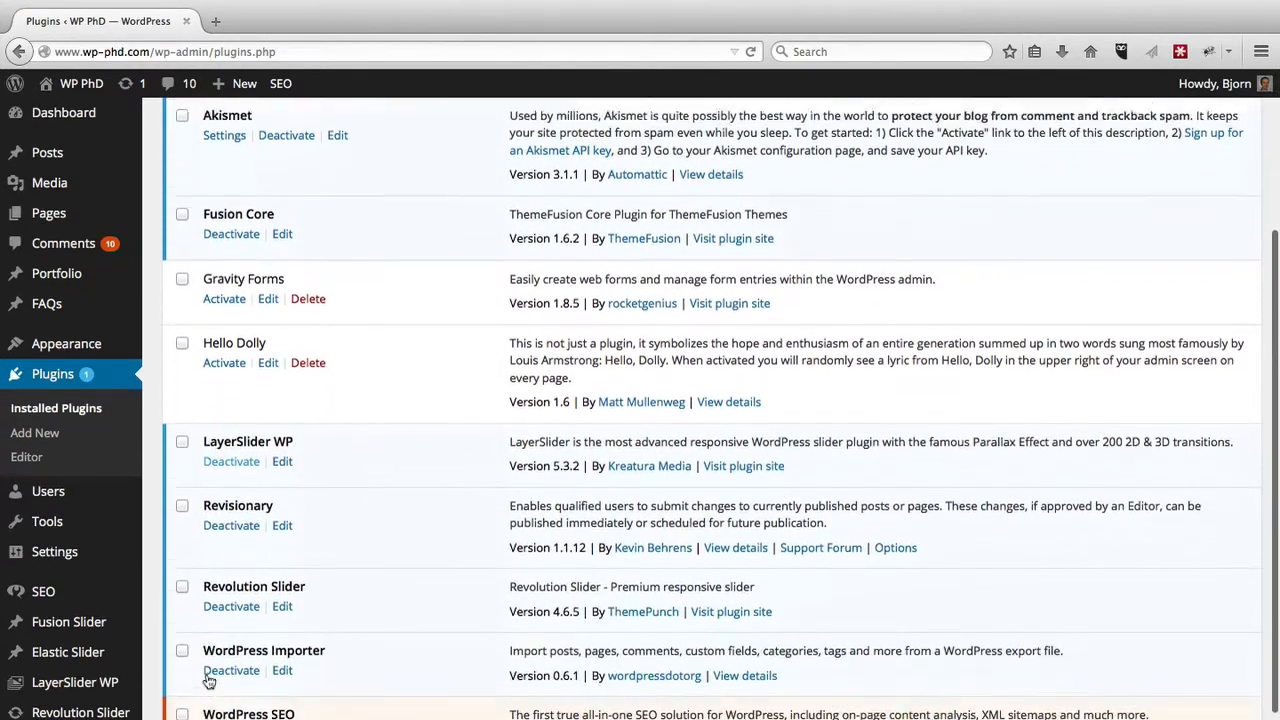
scroll("down", 3)
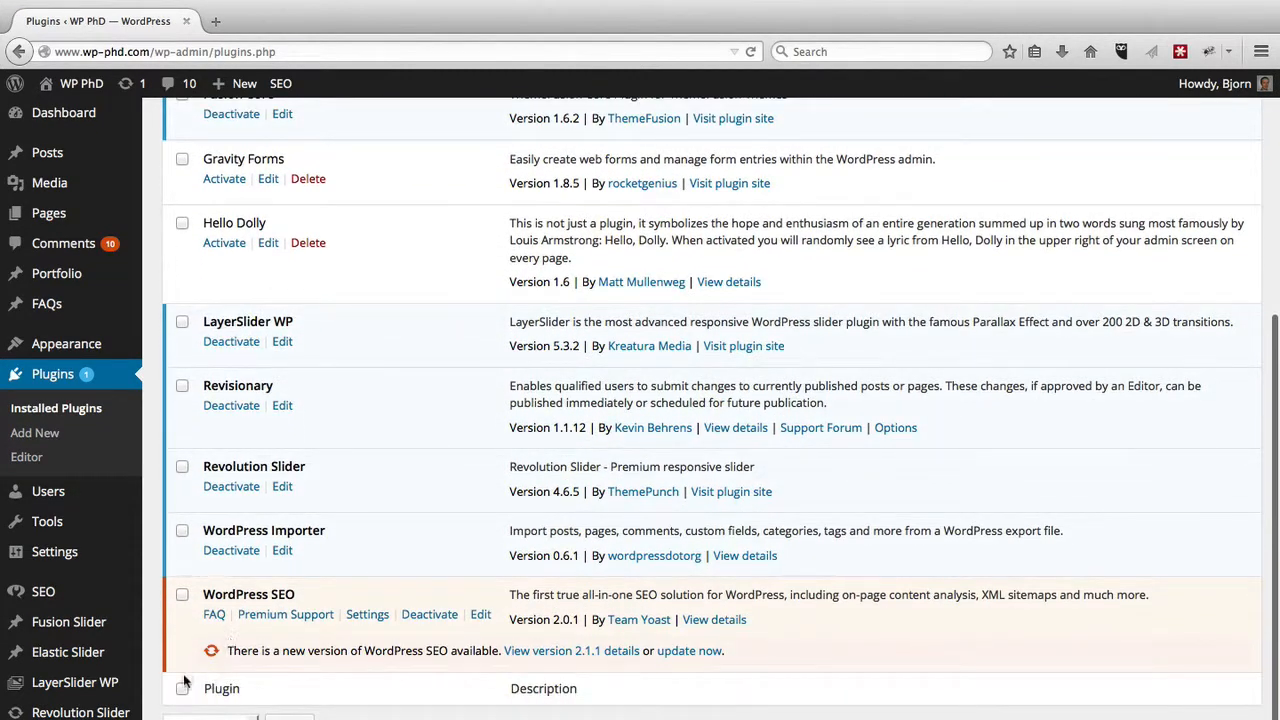
mouse_move(384, 640)
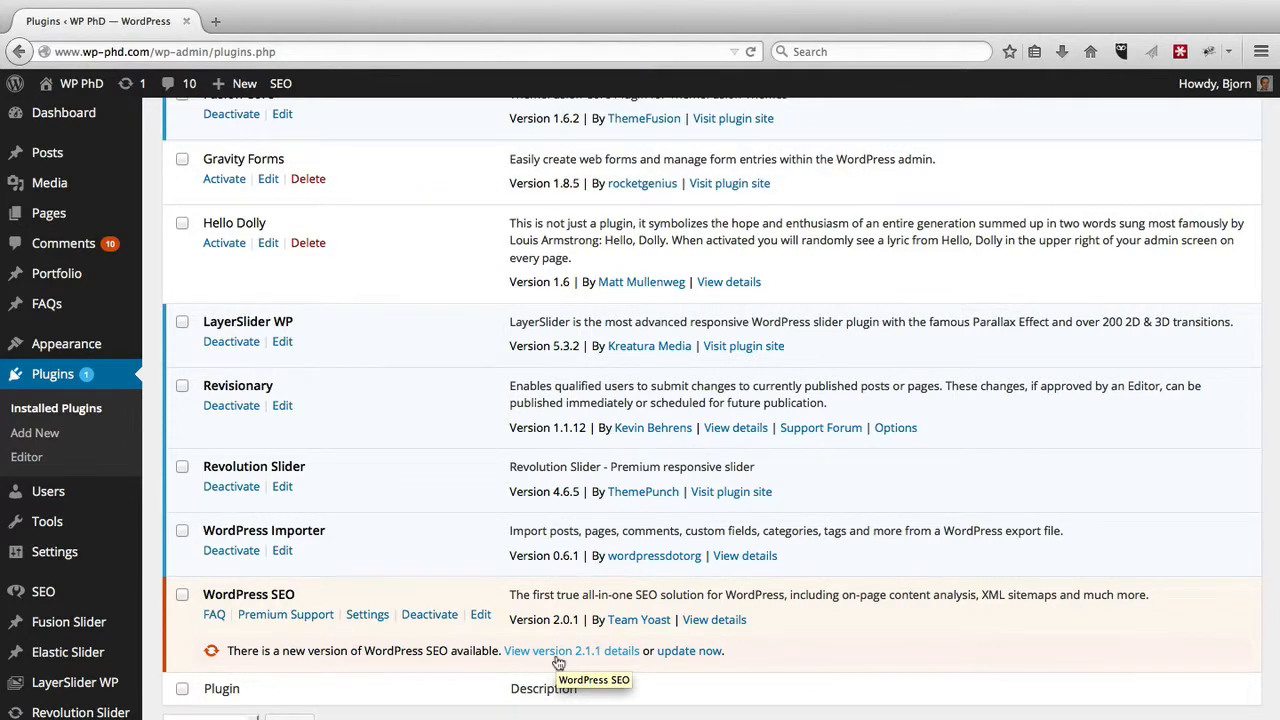
left_click(572, 650)
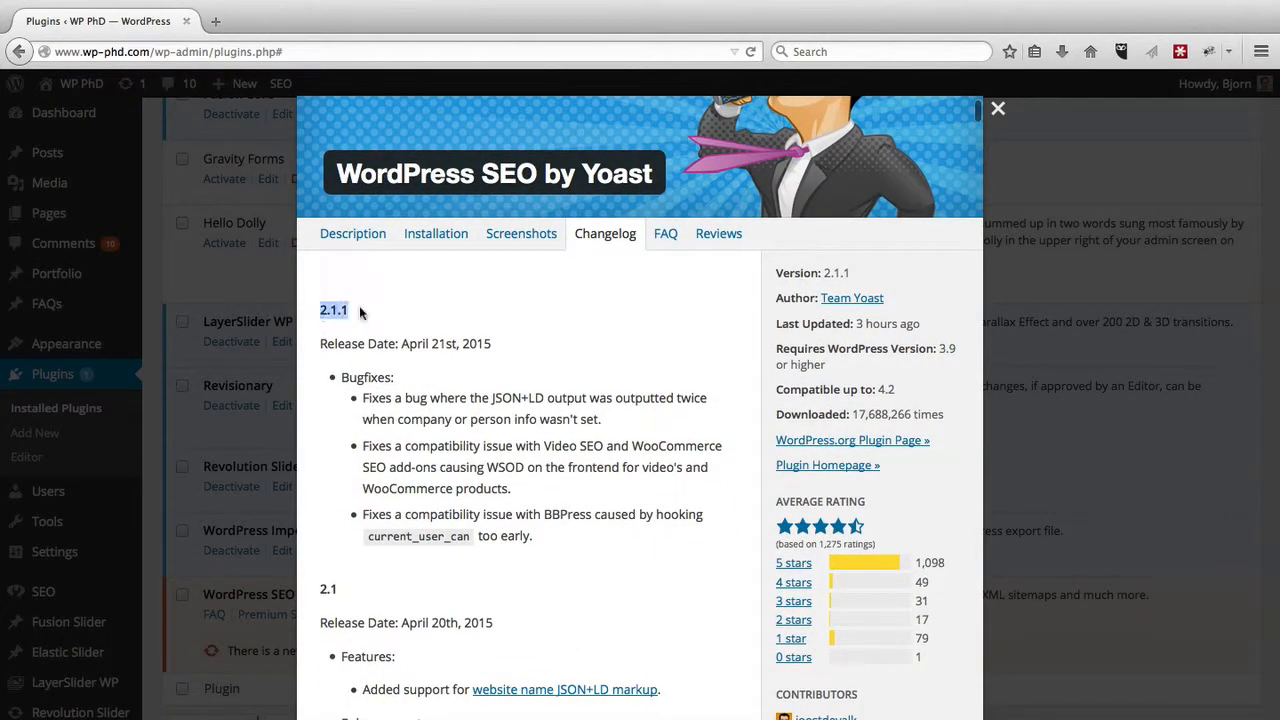
Step: Read the WordPress SEO changelog down past versions 2.1.1 and 2.1
scroll("down", 3)
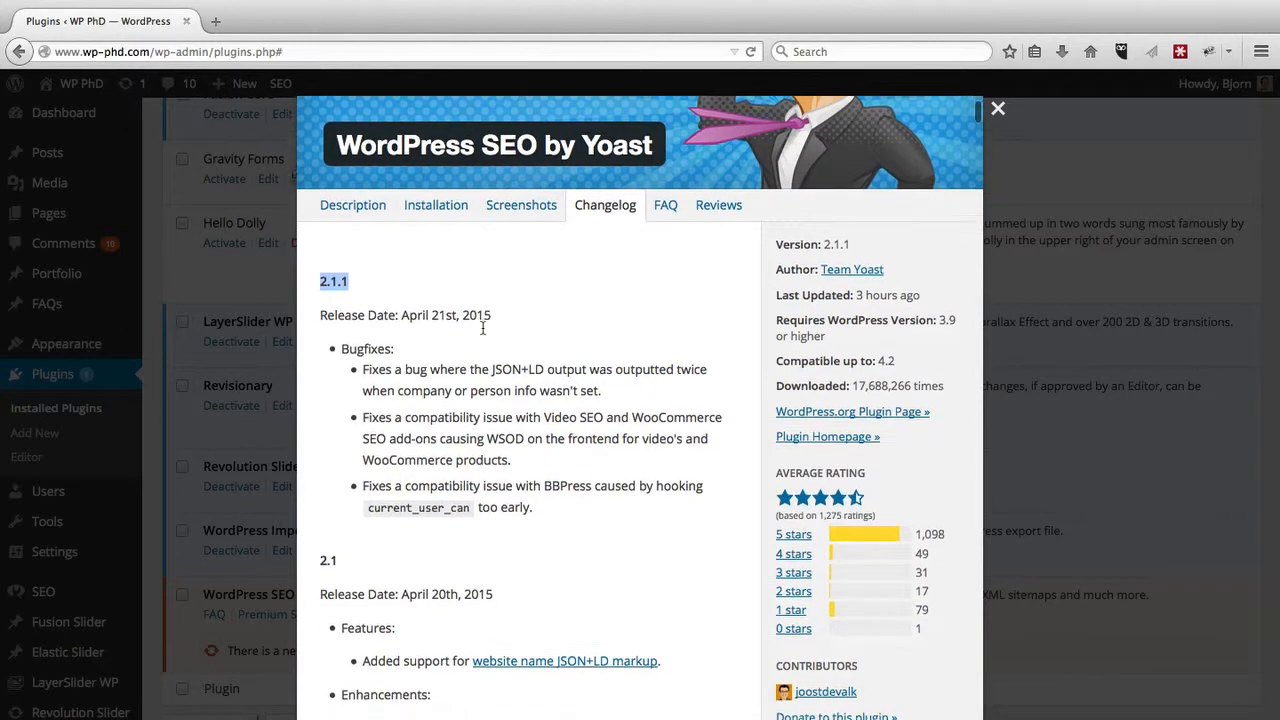
scroll("down", 3)
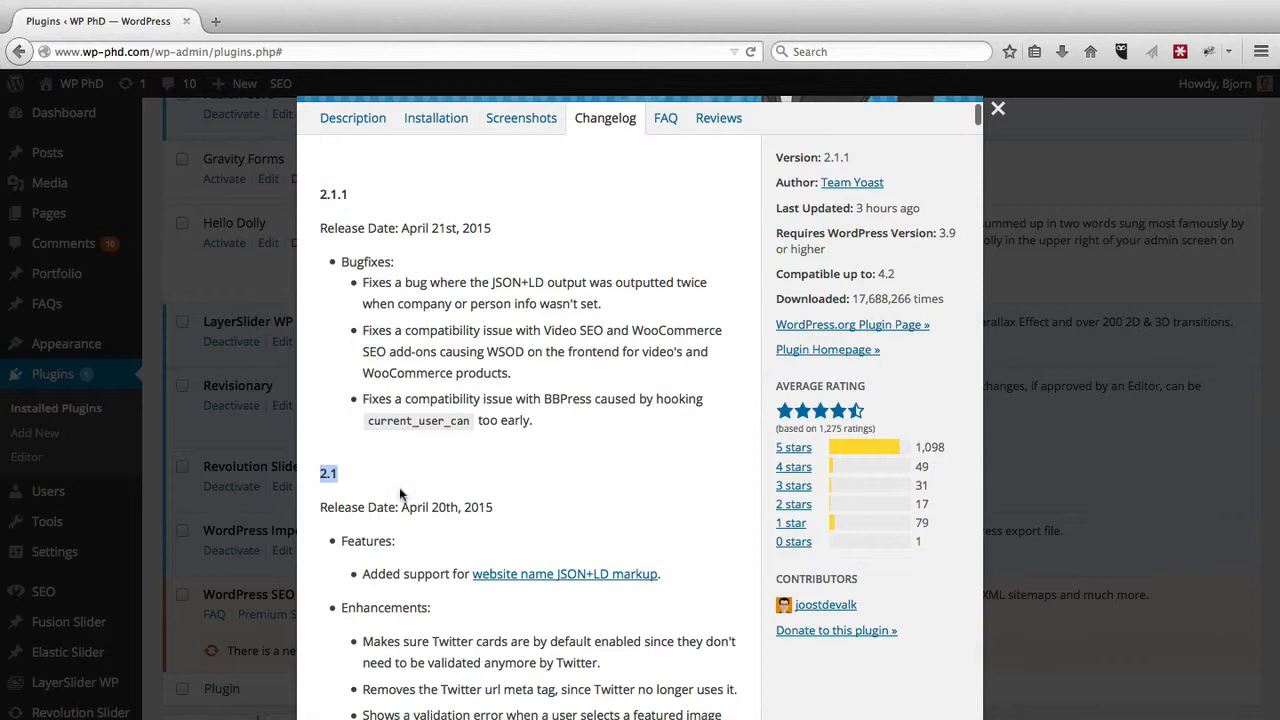
scroll("down", 3)
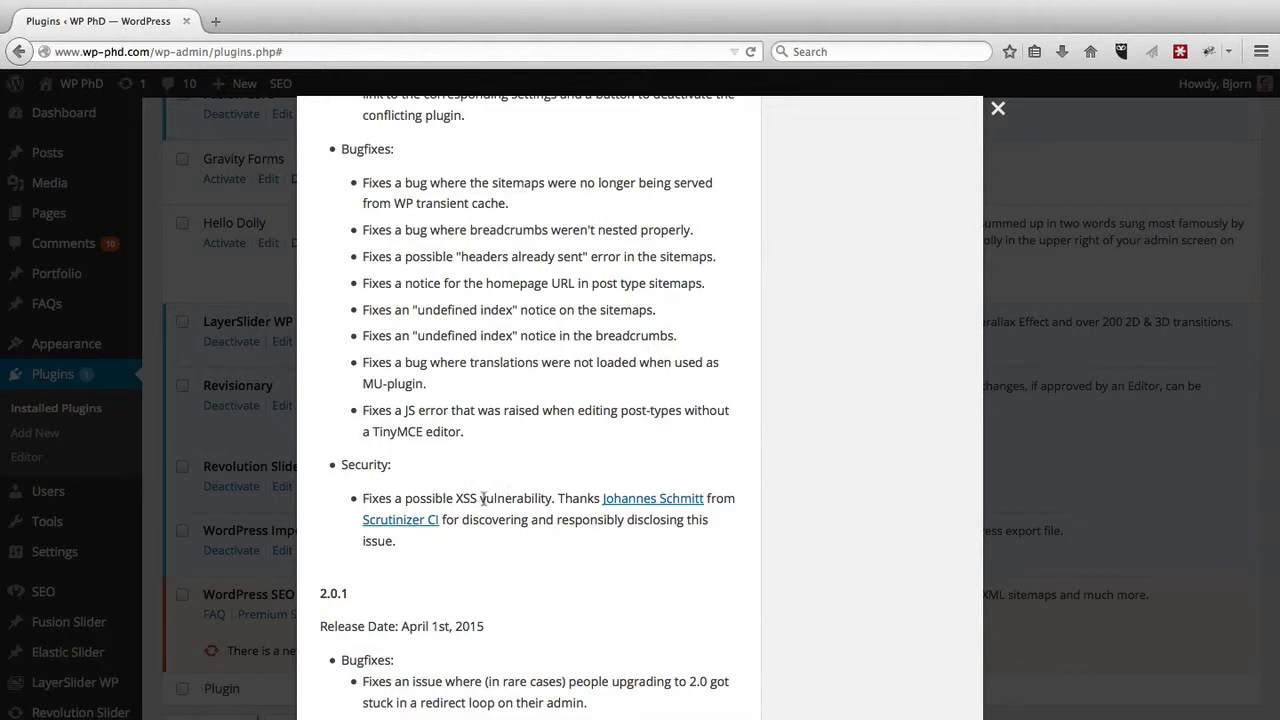
mouse_move(476, 498)
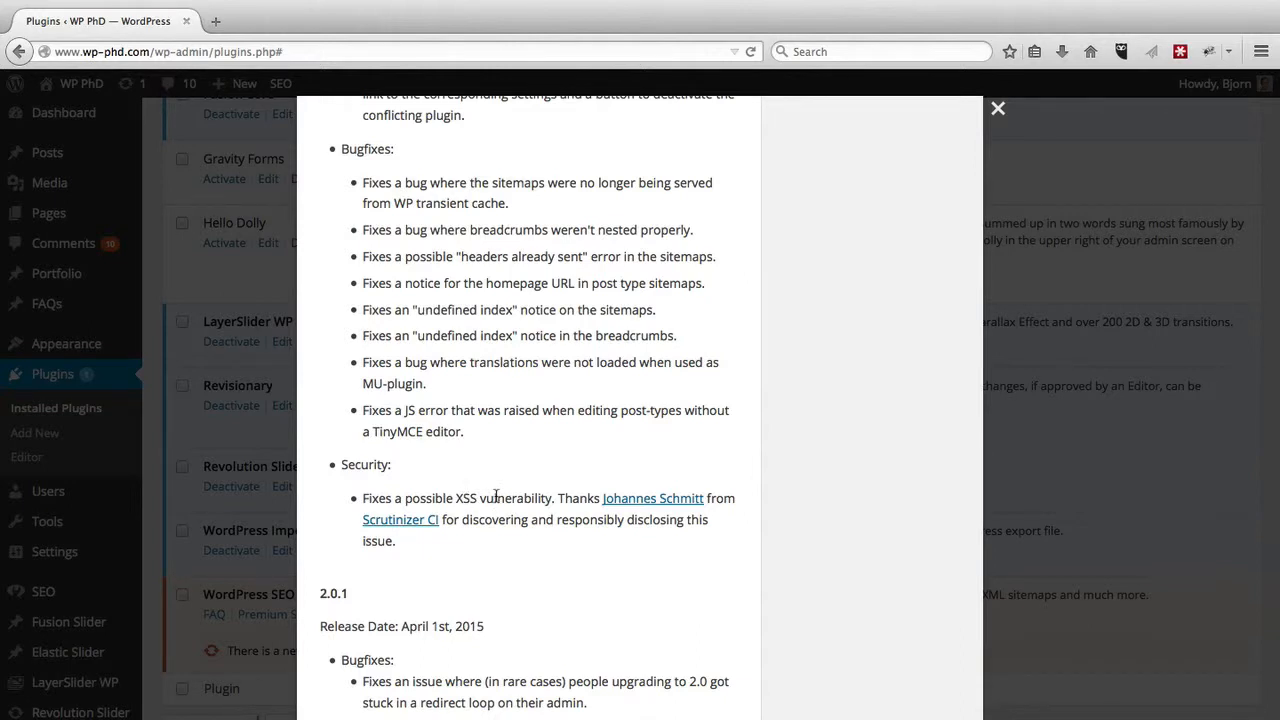
mouse_move(588, 516)
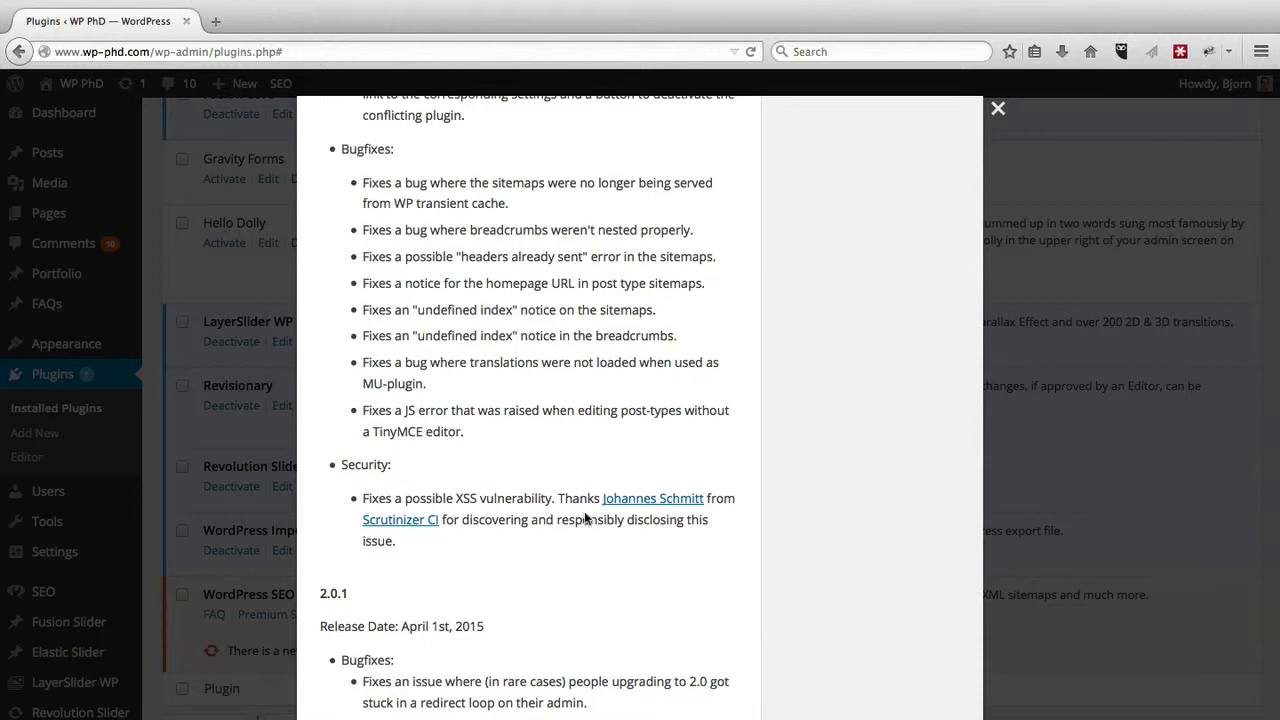
mouse_move(568, 528)
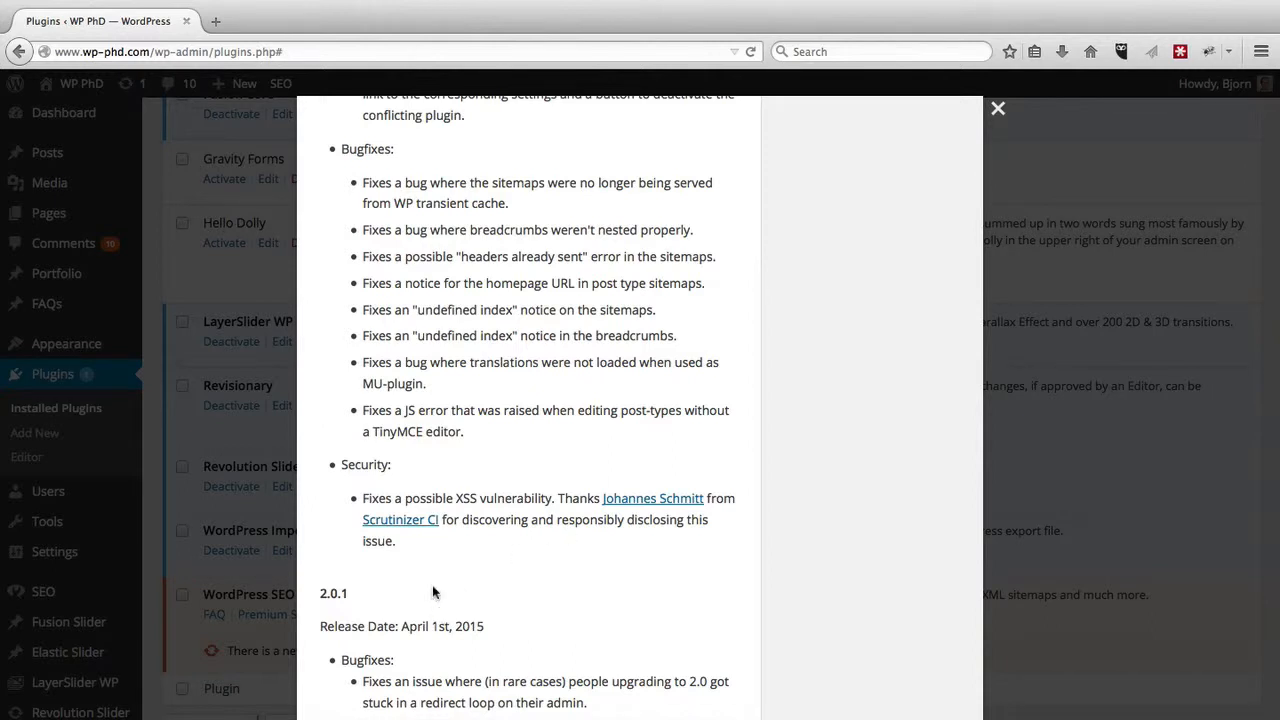
mouse_move(528, 540)
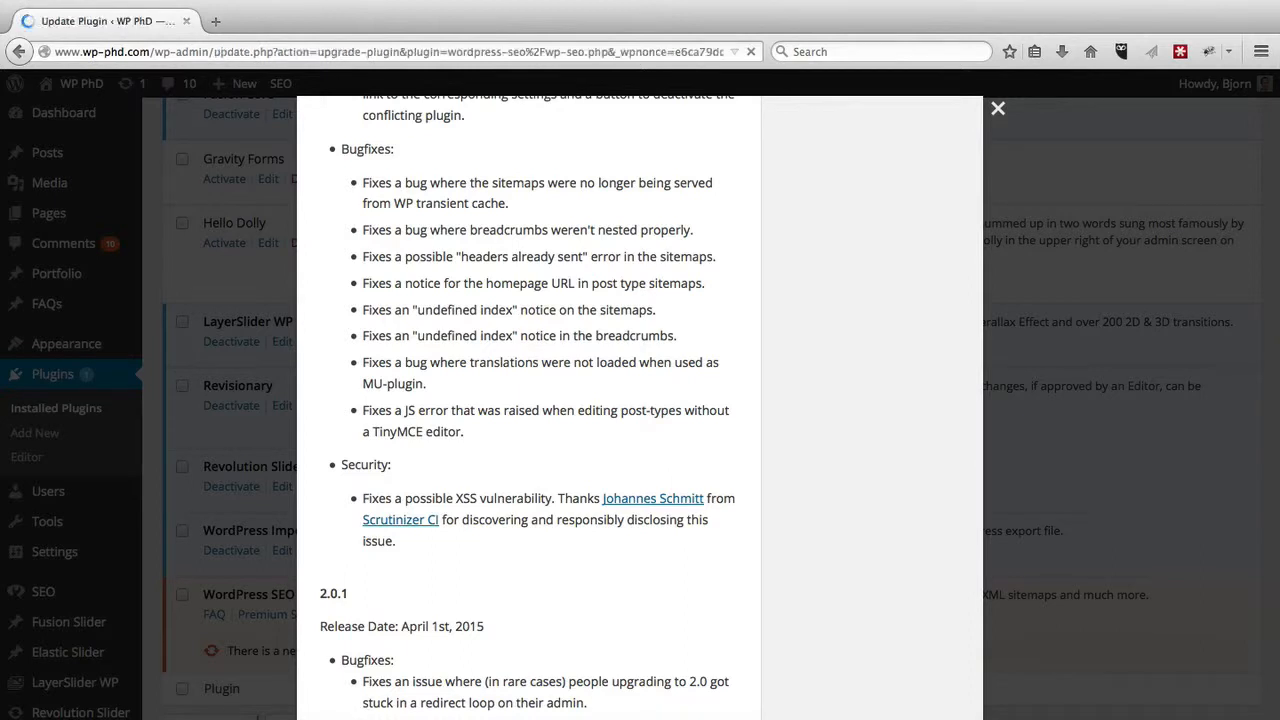
Step: Install the WordPress SEO 2.1.1 update and return to the Plugins page
left_click(996, 108)
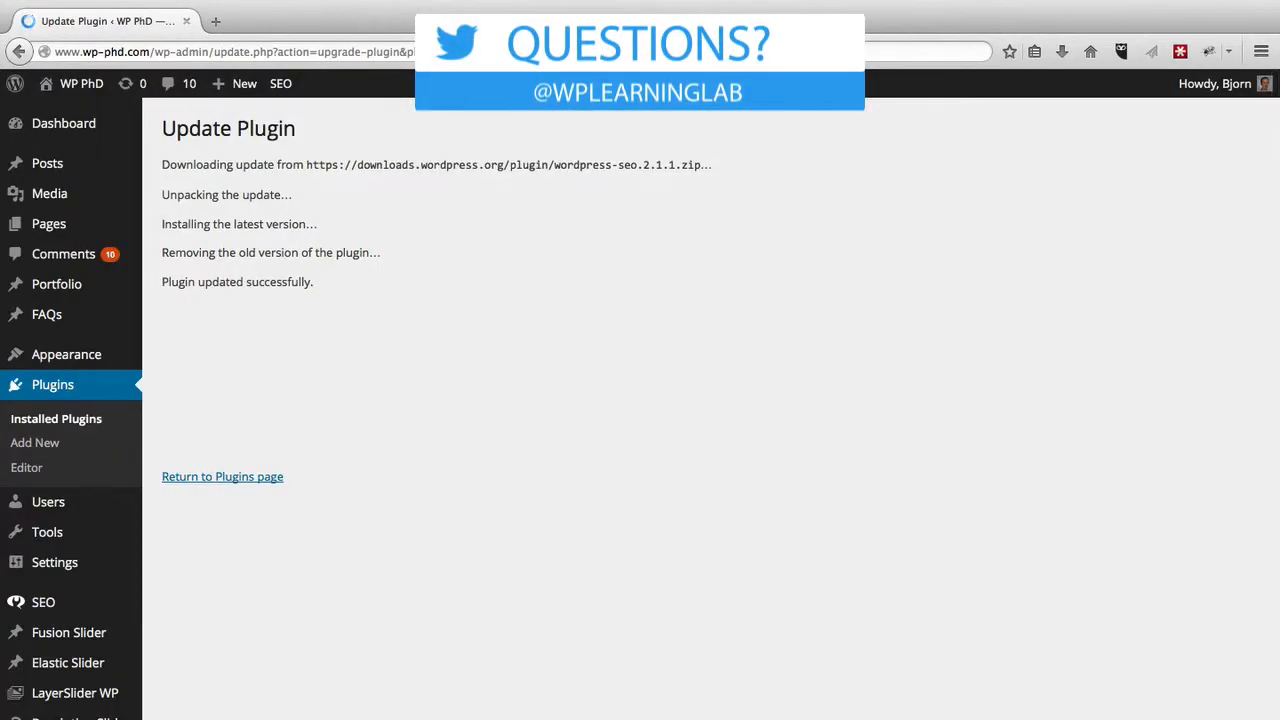
mouse_move(168, 288)
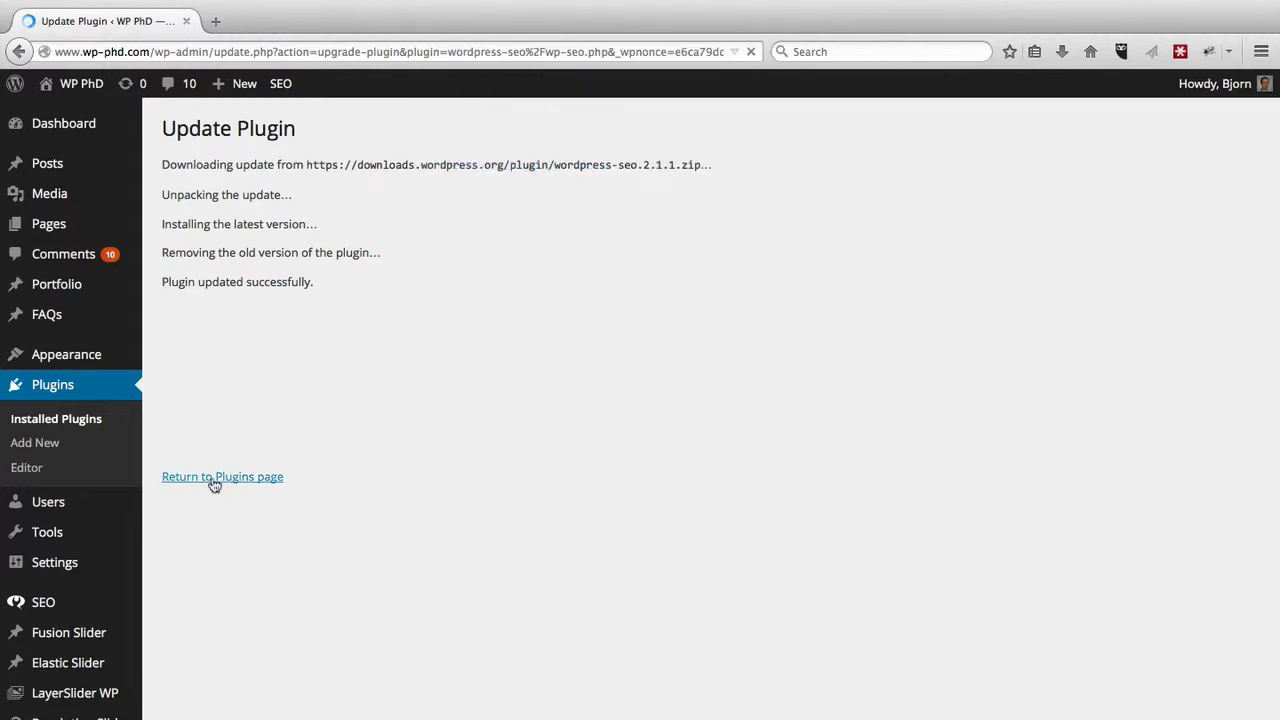
left_click(222, 476)
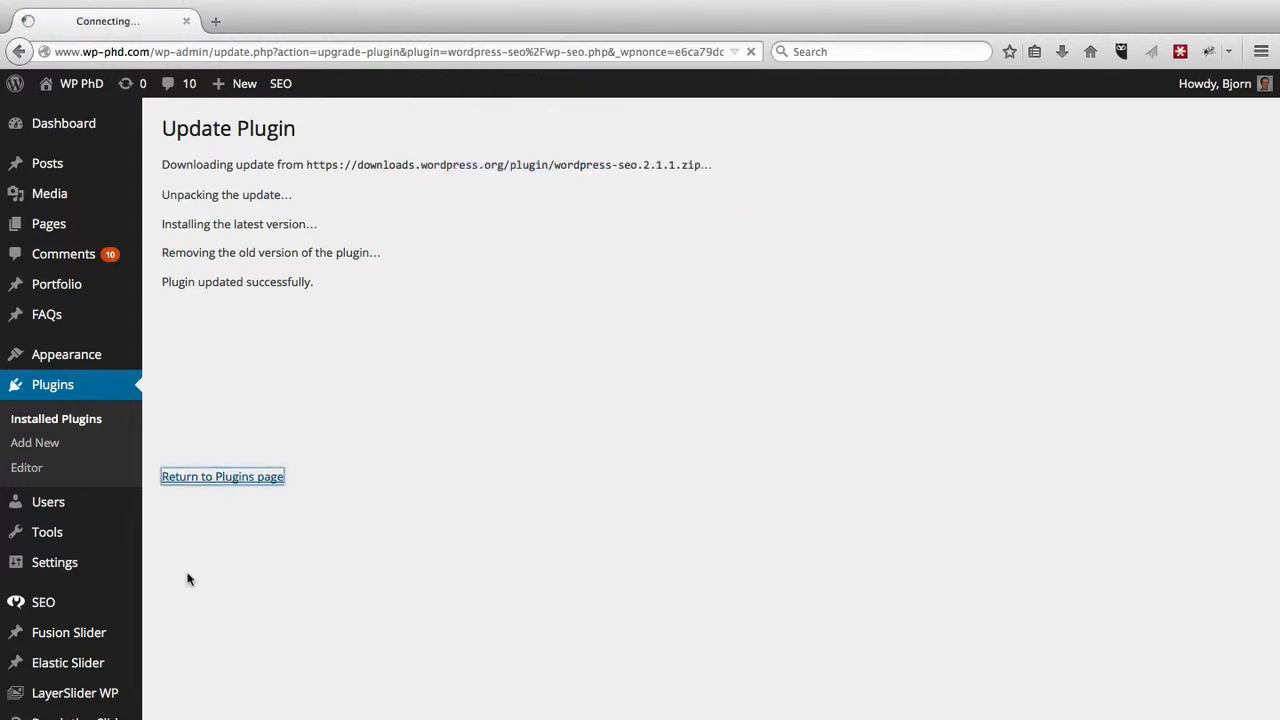
mouse_move(90, 392)
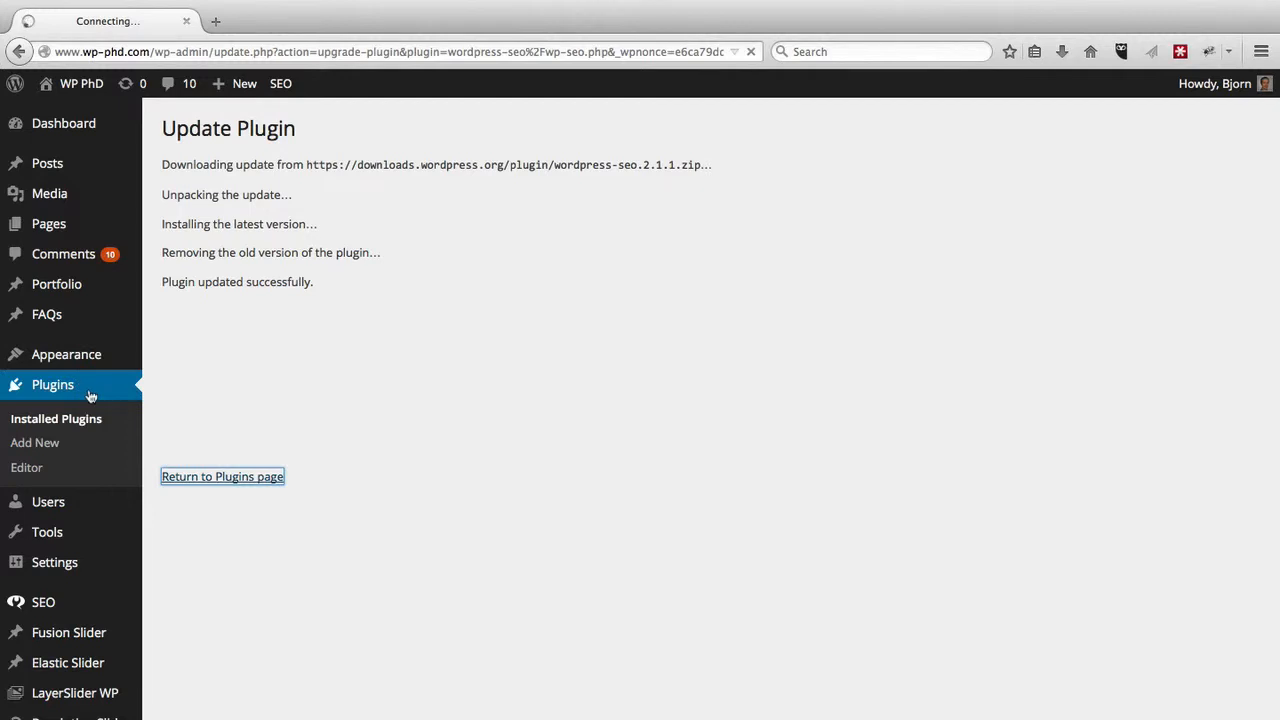
mouse_move(212, 458)
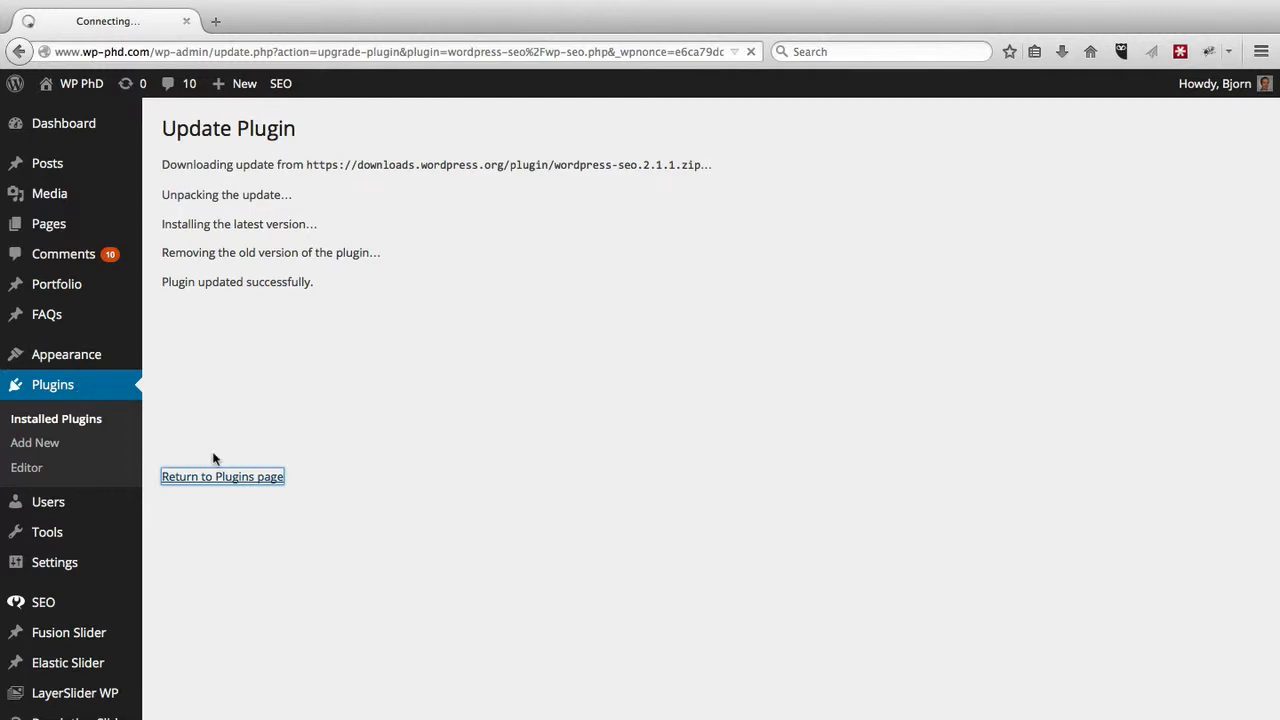
left_click(222, 476)
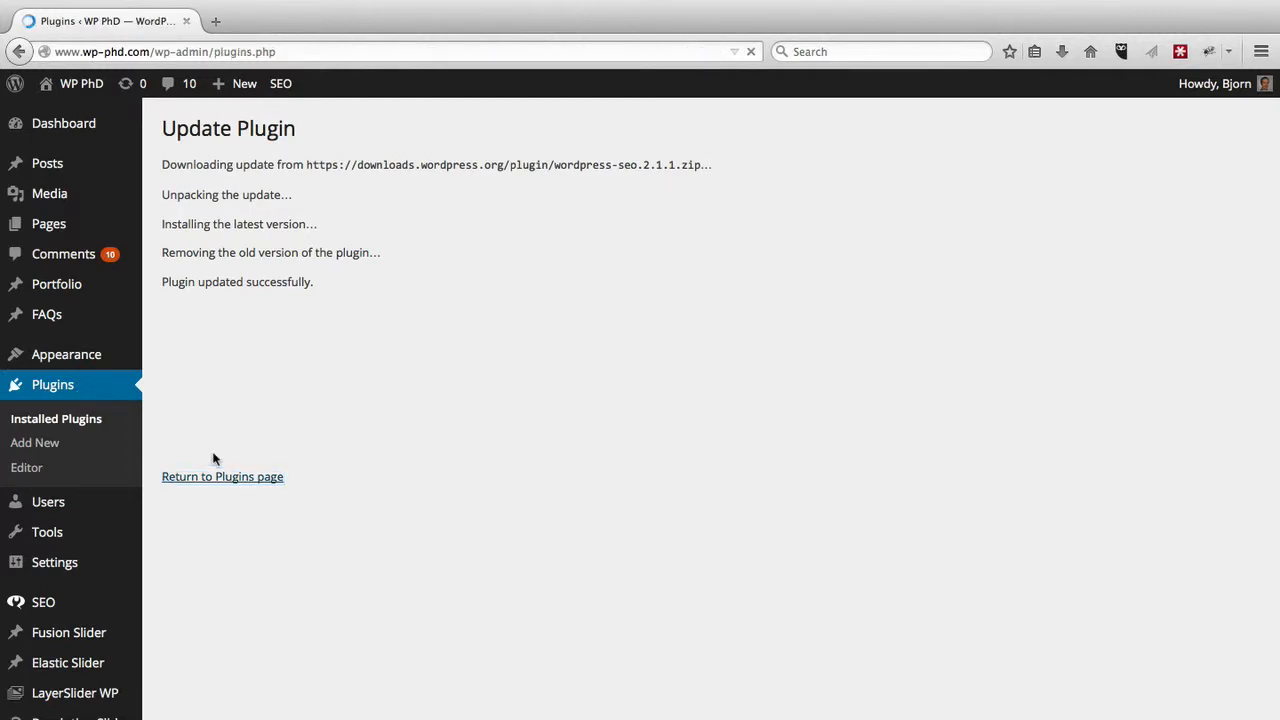
left_click(222, 476)
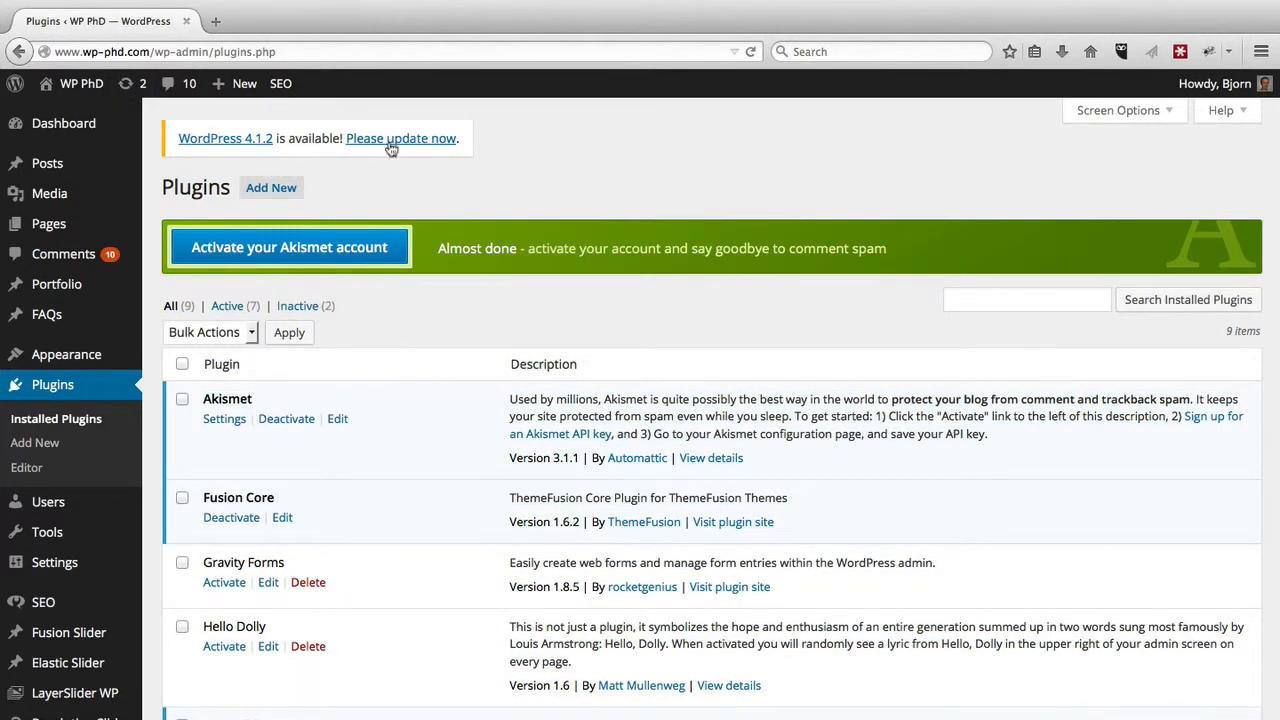
mouse_move(368, 176)
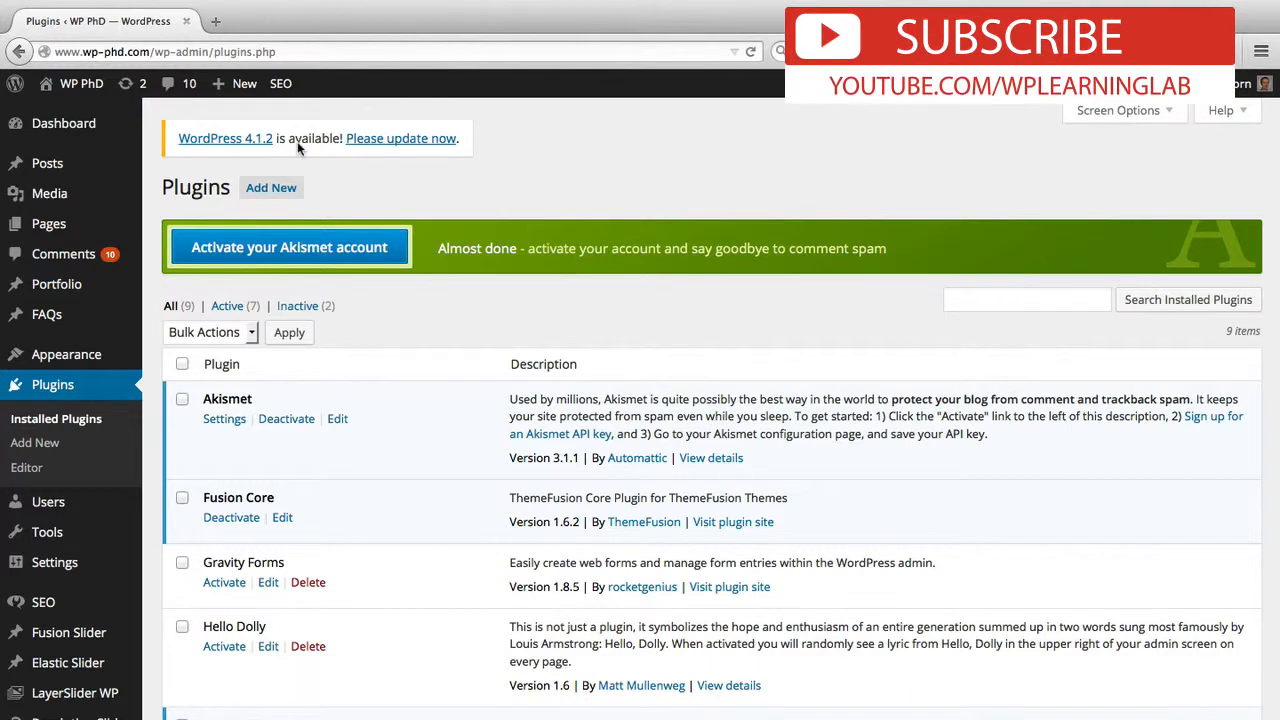
mouse_move(400, 138)
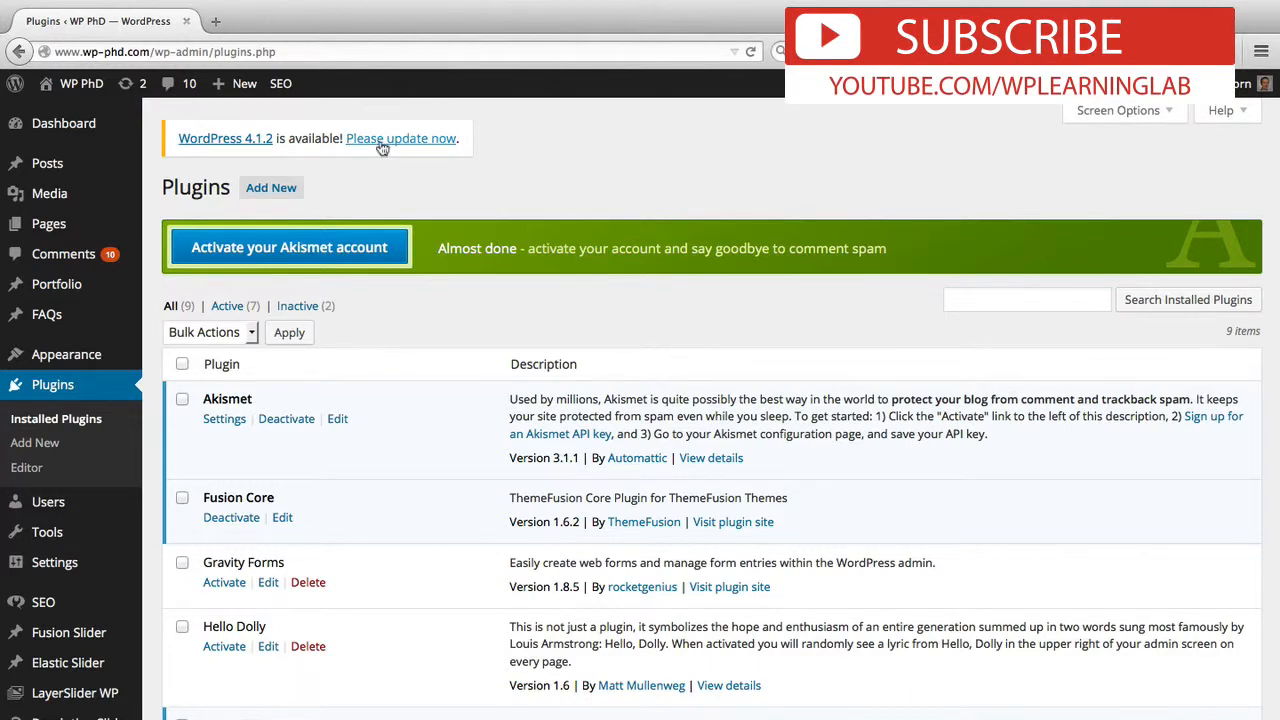
mouse_move(376, 198)
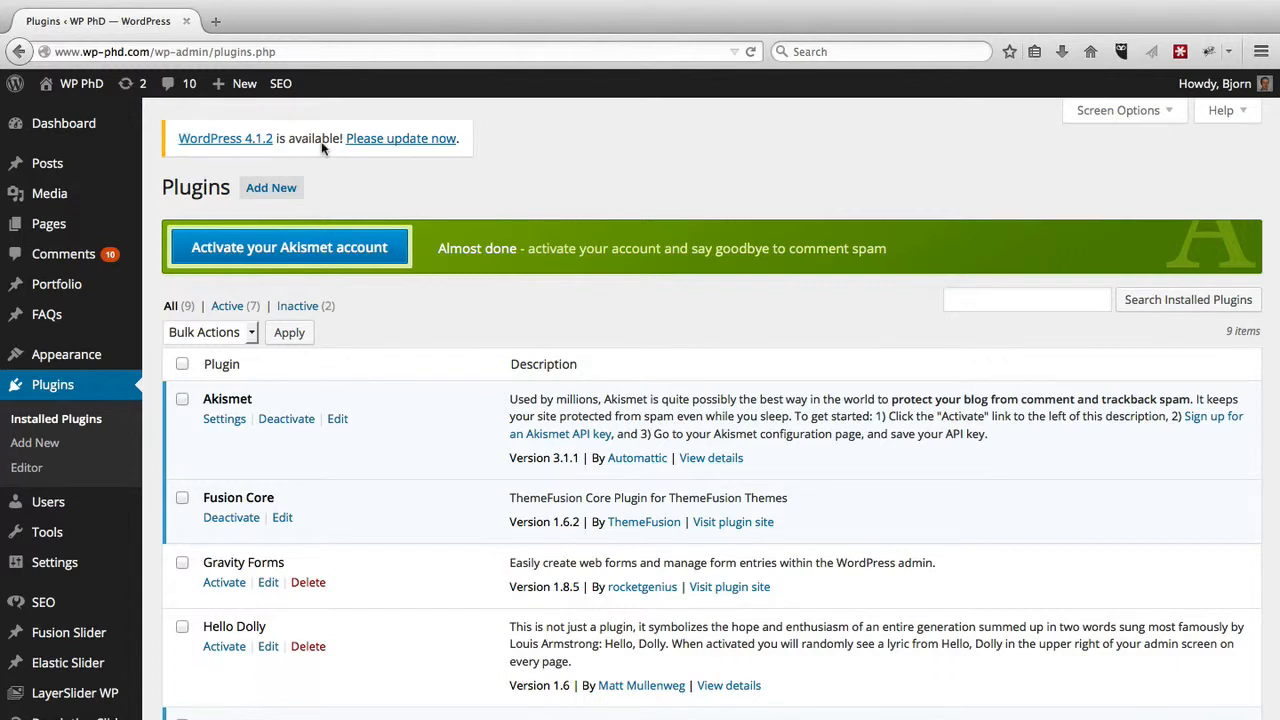
mouse_move(414, 160)
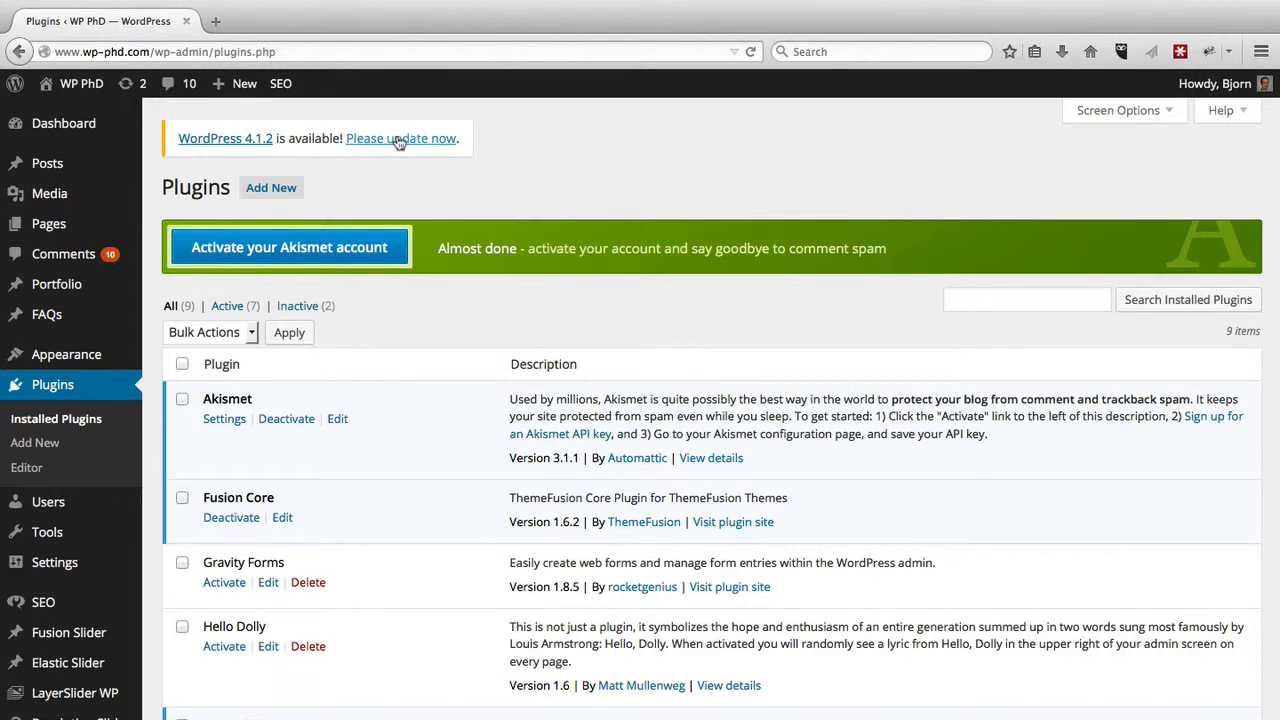
Step: Follow the WordPress 4.1.2 notice to the WordPress Updates page
left_click(400, 138)
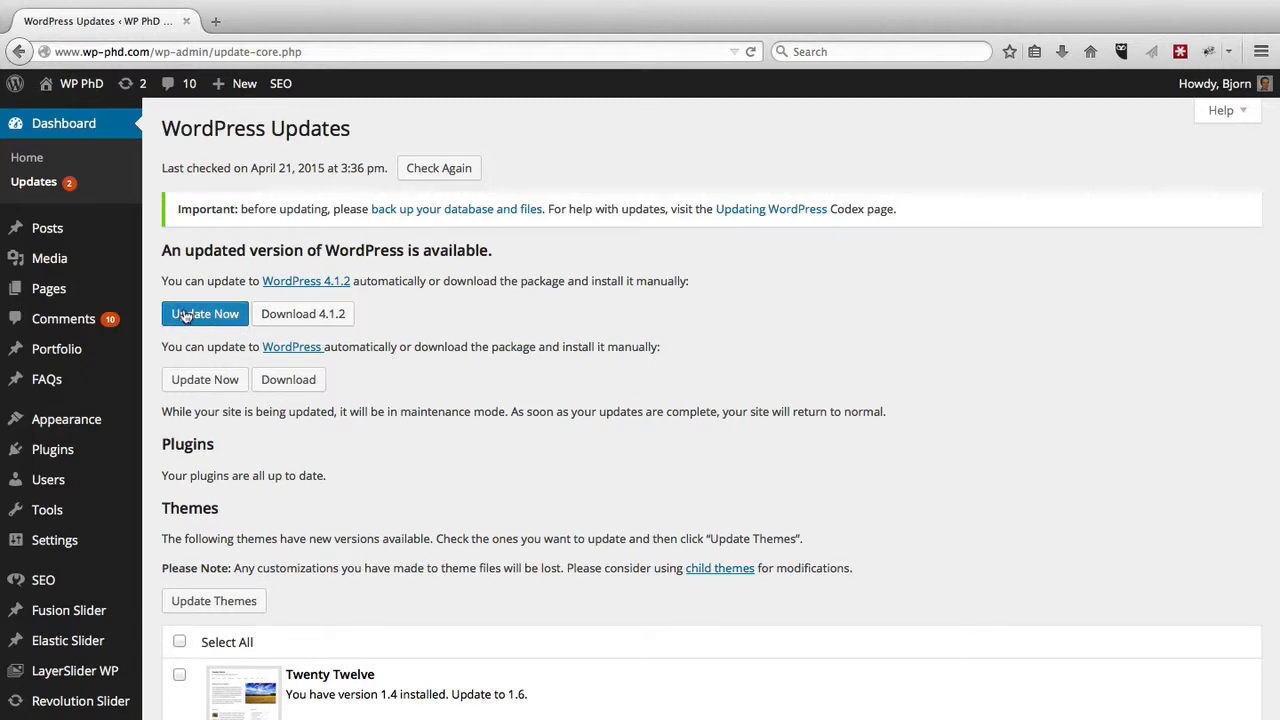
Step: Run the automatic core upgrade to WordPress 4.1.2
left_click(204, 312)
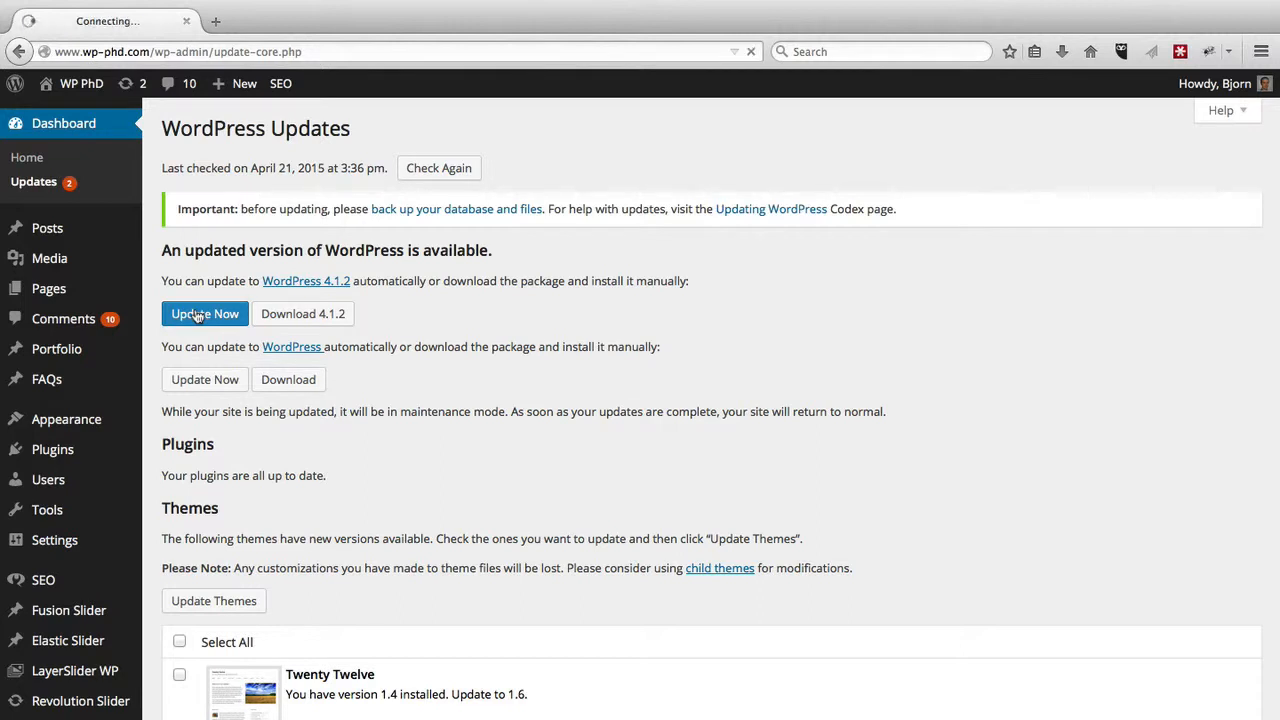
left_click(204, 312)
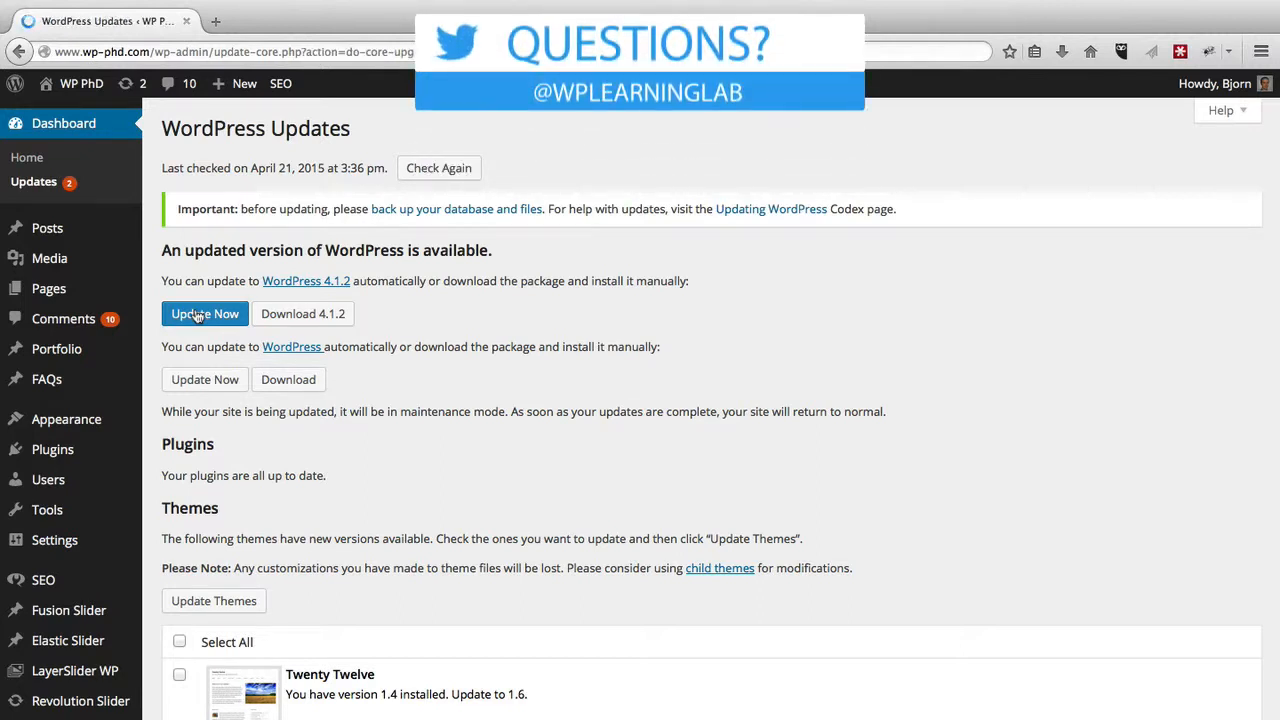
left_click(204, 312)
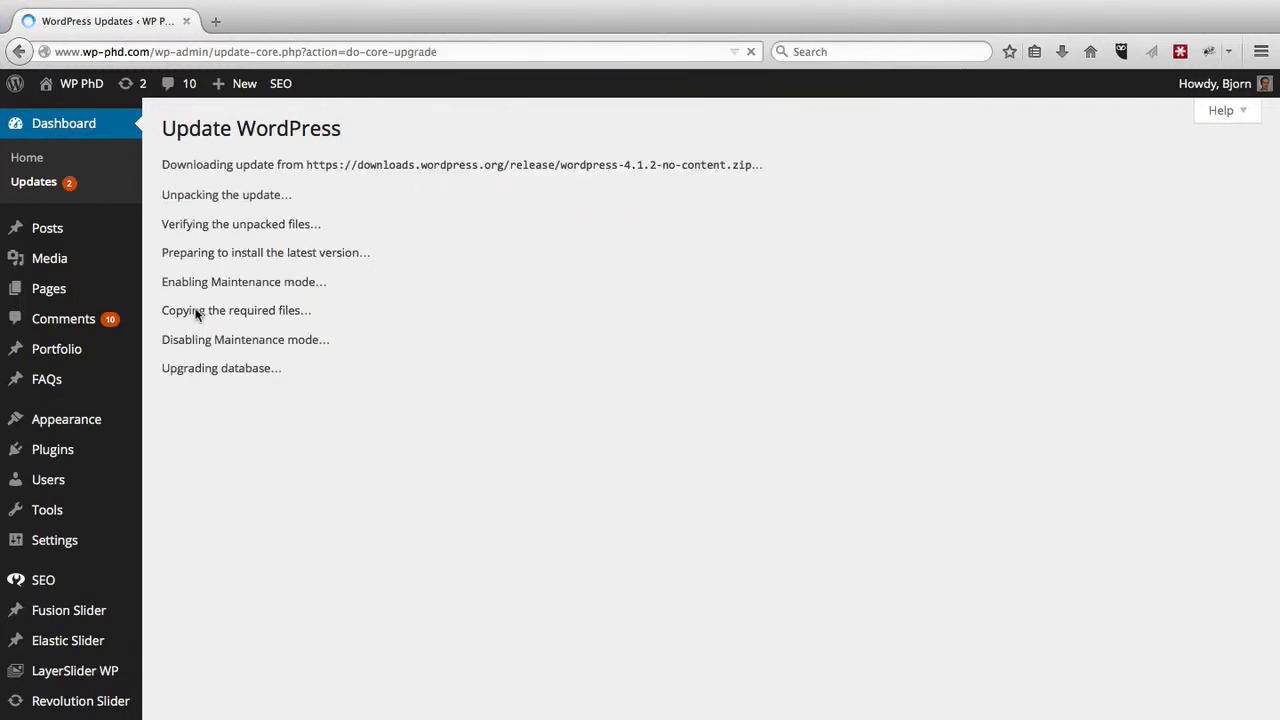
mouse_move(250, 194)
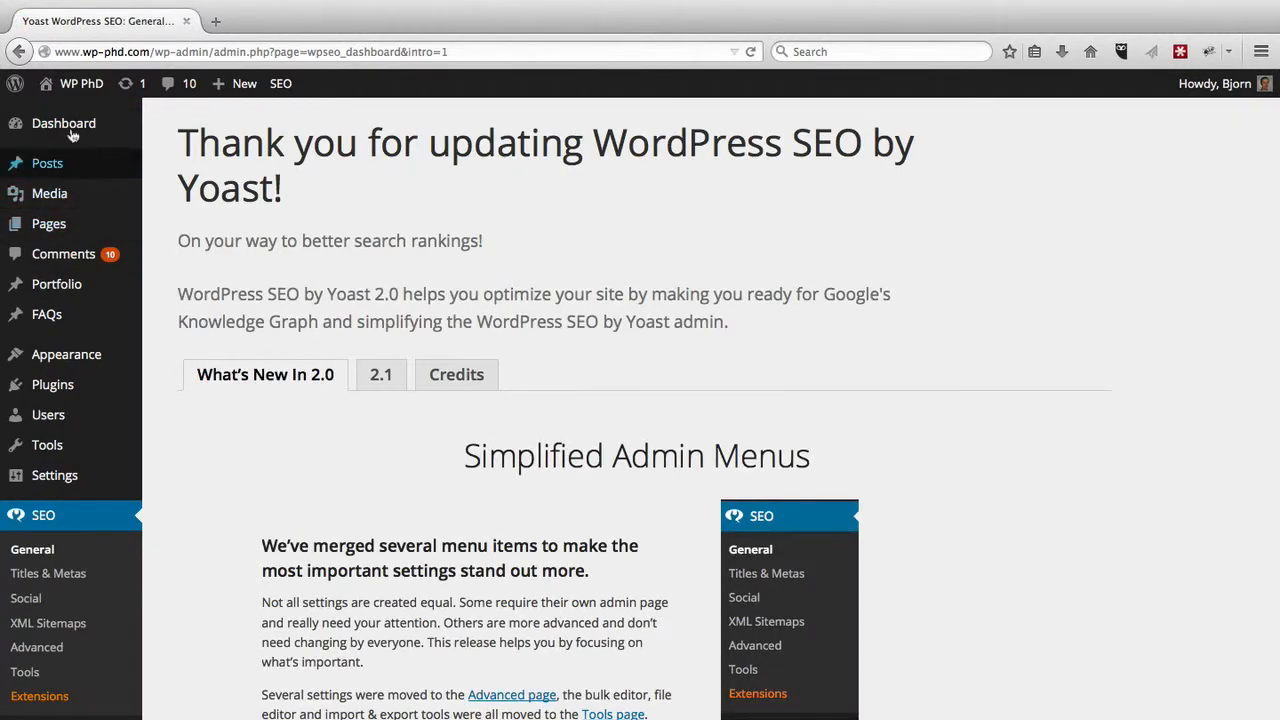
Step: Return to the Dashboard and confirm it reports WordPress 4.1.2 with Avada
left_click(64, 124)
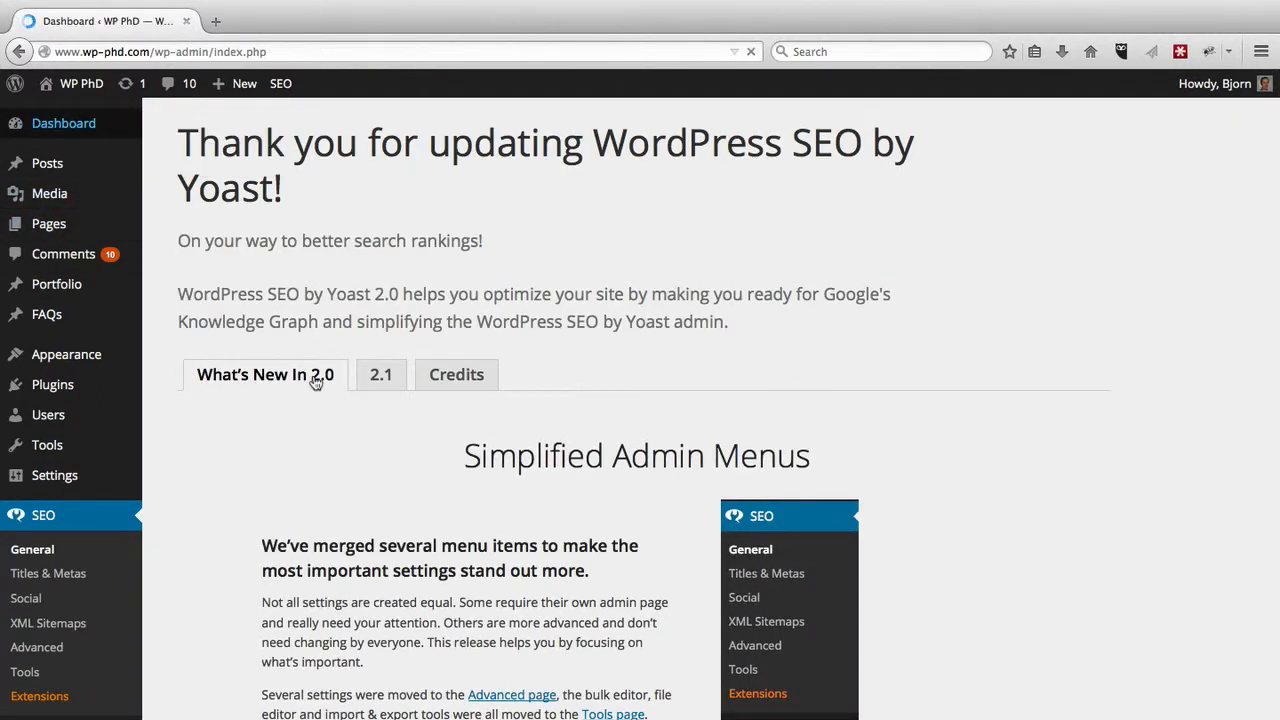
left_click(64, 124)
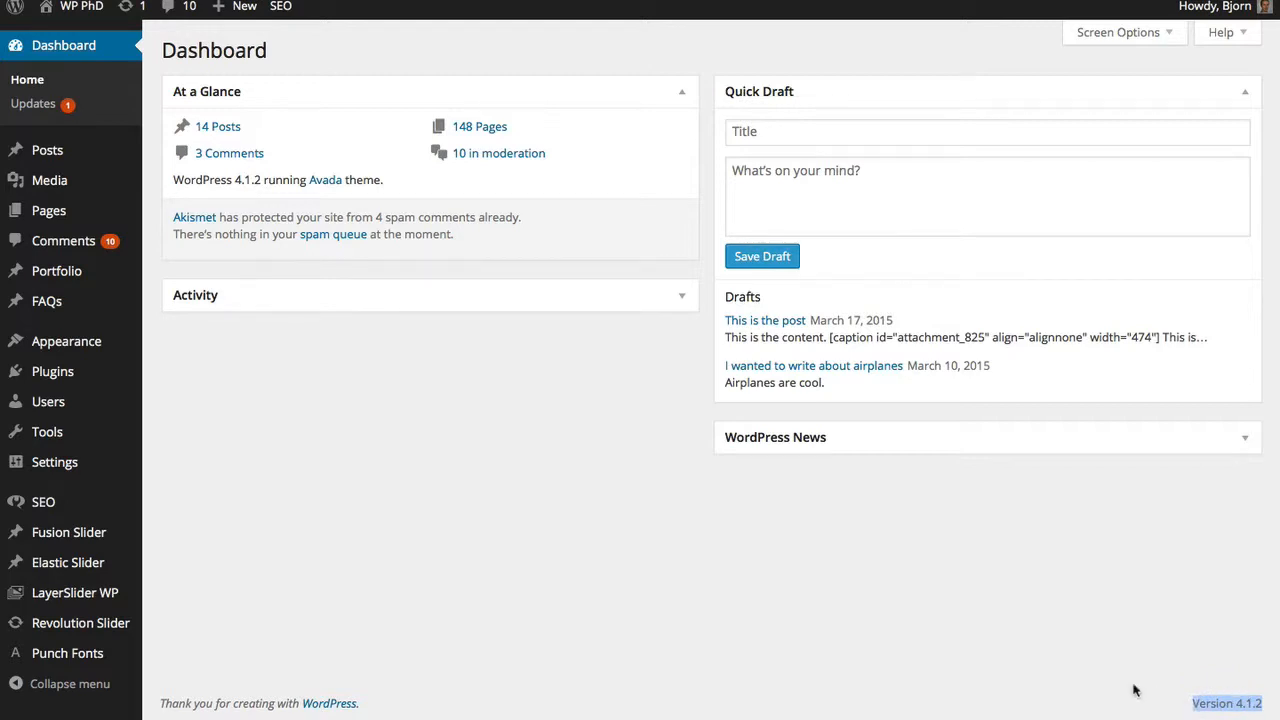
mouse_move(268, 324)
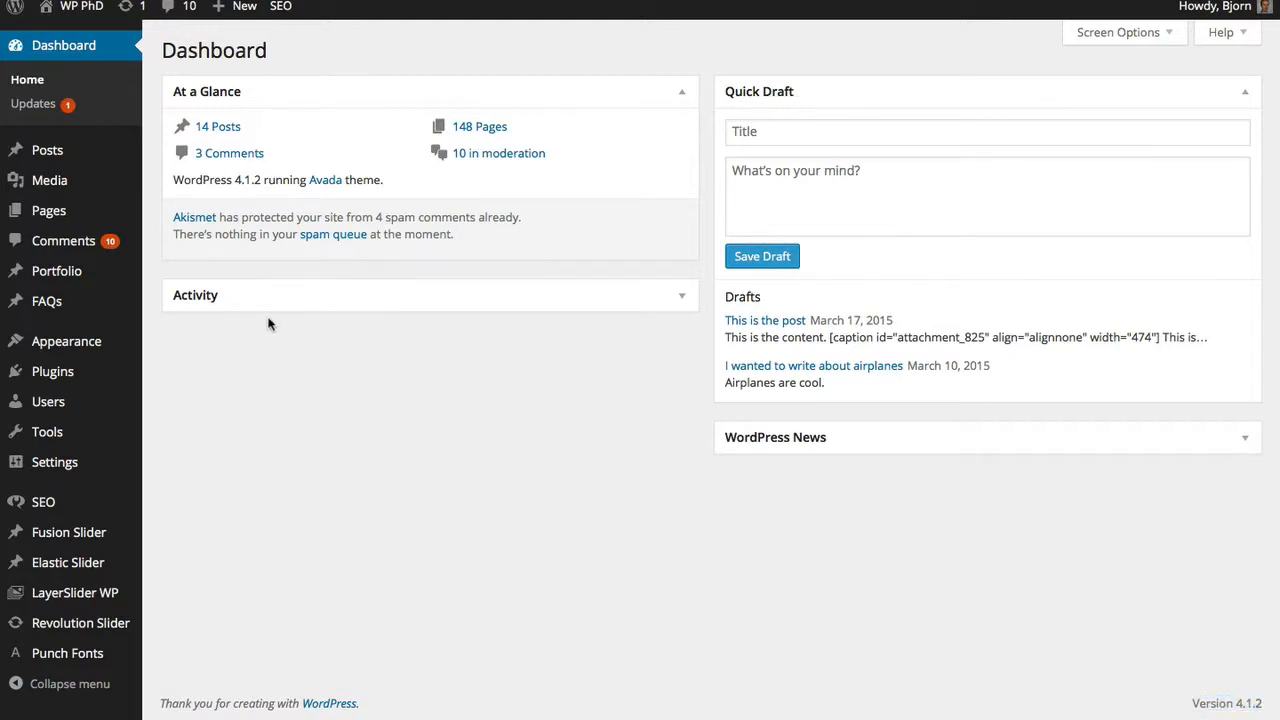